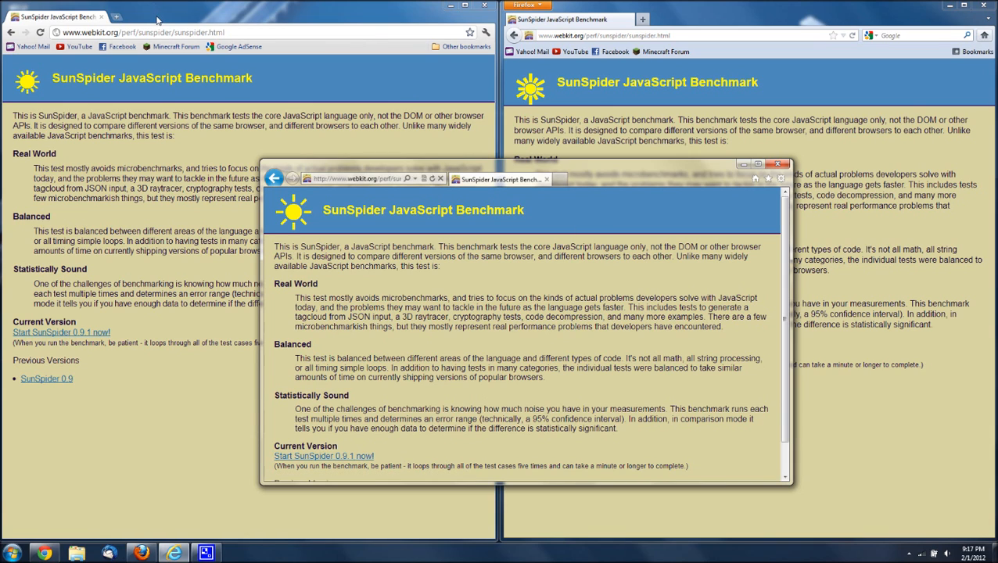
{"action": "mouse_move", "coordinate": [452, 194]}
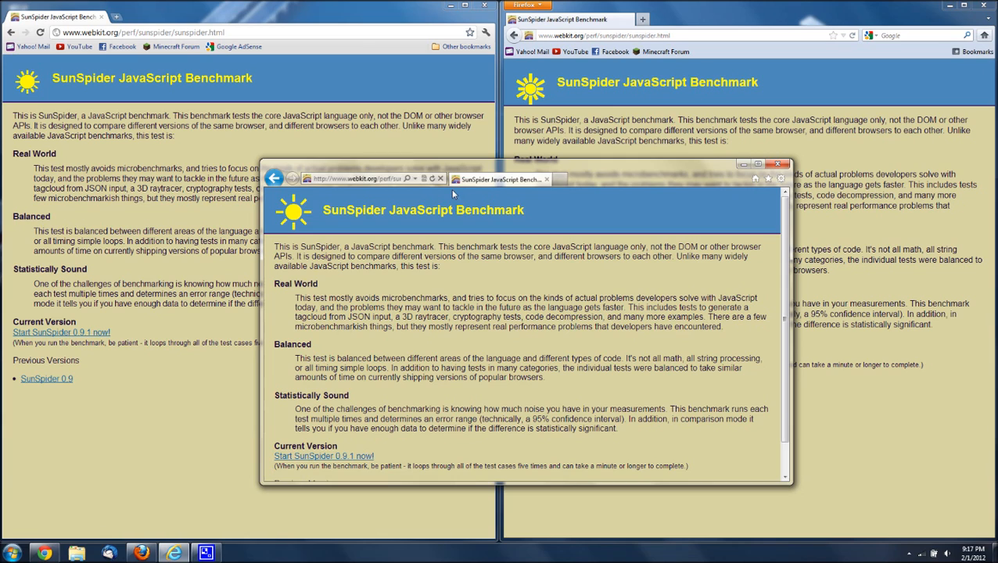
{"action": "mouse_move", "coordinate": [695, 186]}
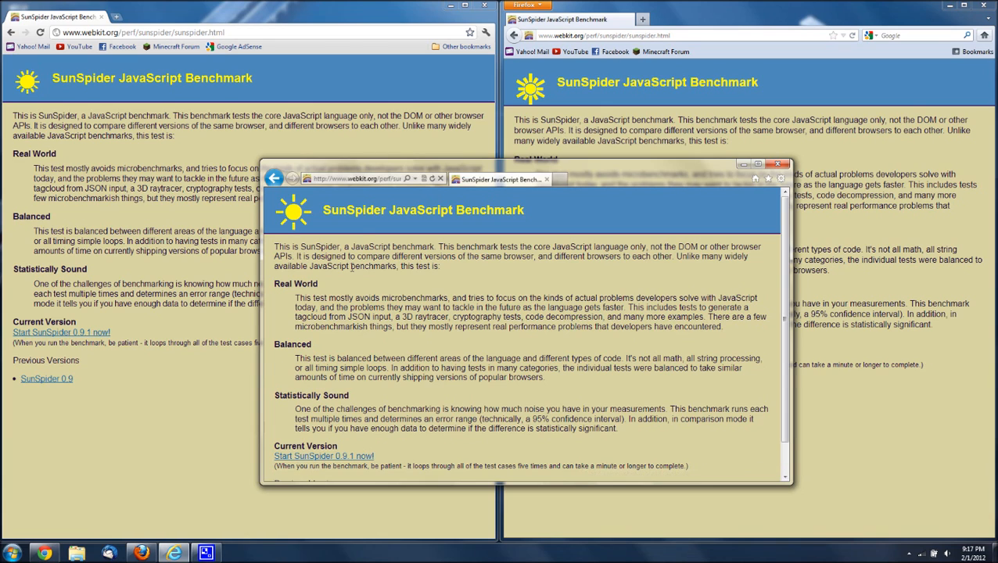
{"action": "mouse_move", "coordinate": [675, 401]}
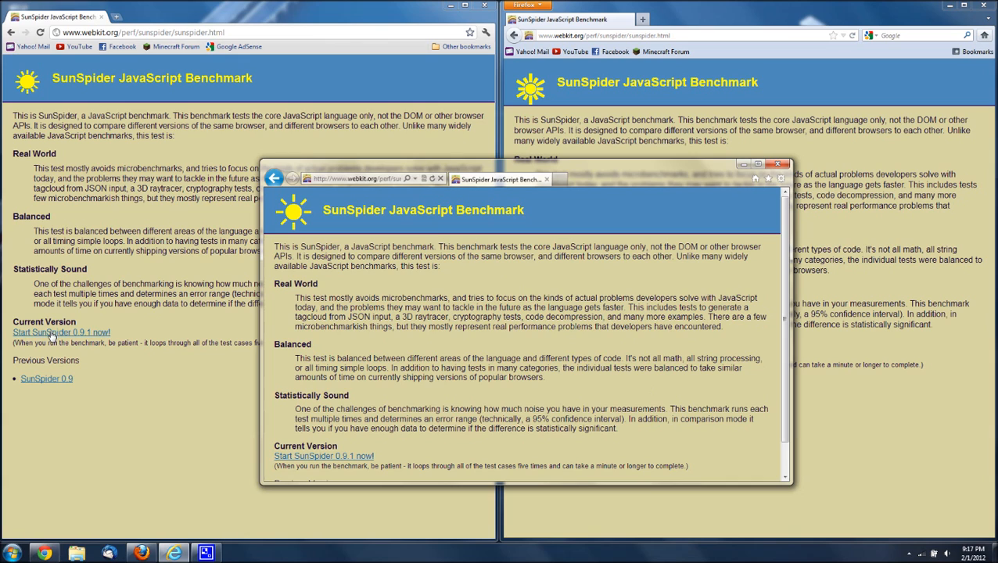
Step: Start SunSpider 0.9.1 in Chrome and wait for its 627.6 ms total
{"action": "left_click", "coordinate": [61, 331]}
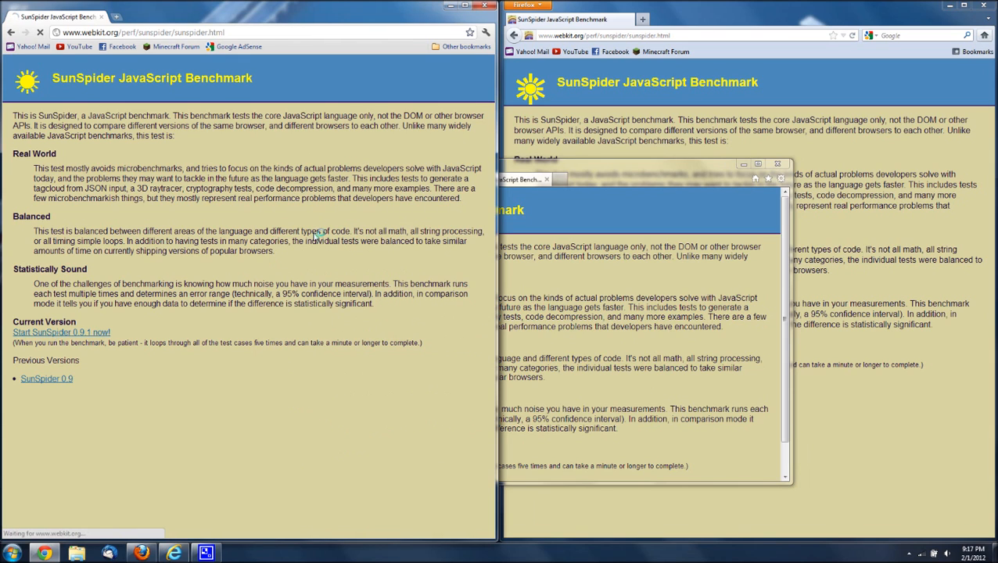
{"action": "left_click", "coordinate": [61, 332]}
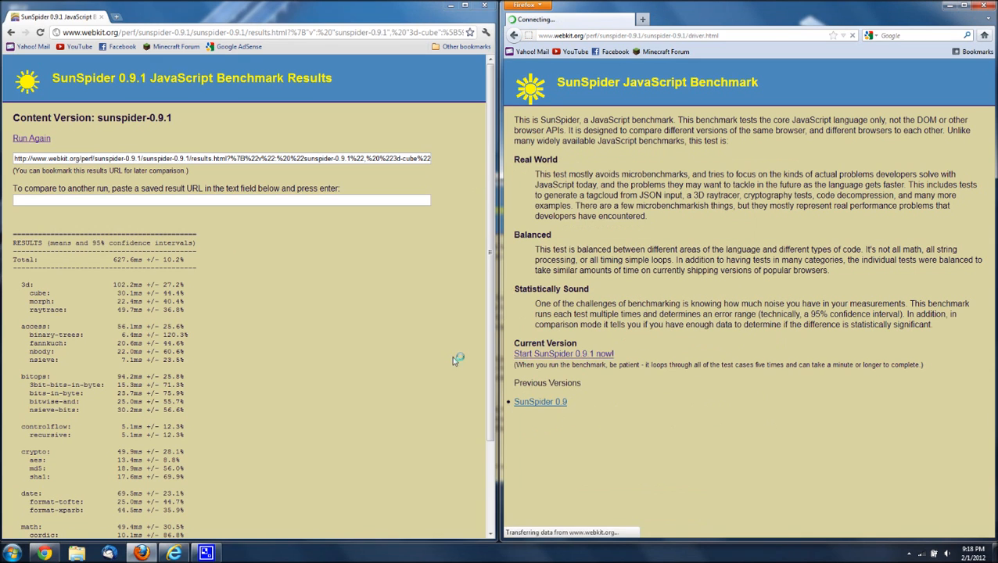
Step: Start the SunSpider 0.9.1 benchmark running in Firefox
{"action": "left_click", "coordinate": [564, 354]}
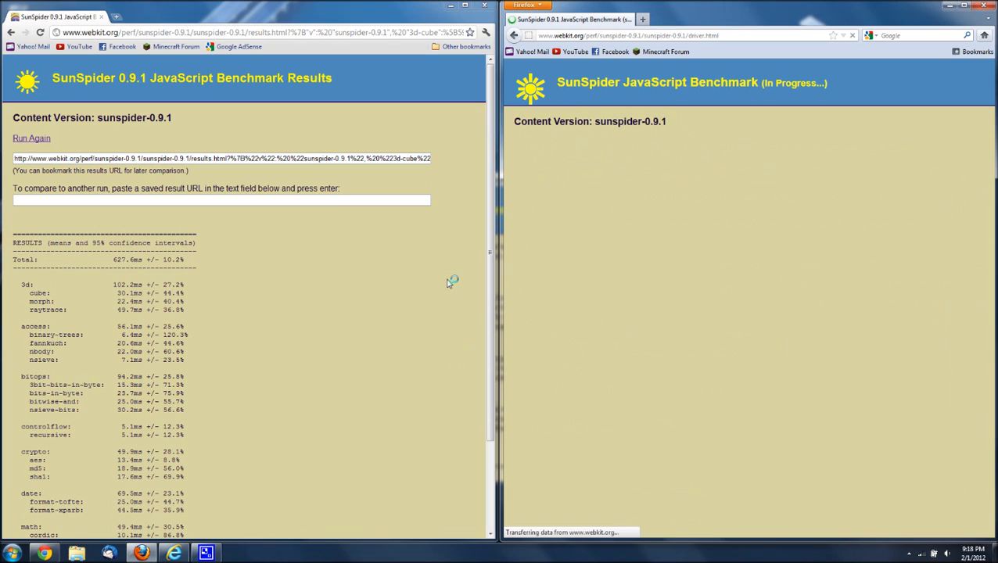
{"action": "mouse_move", "coordinate": [655, 35]}
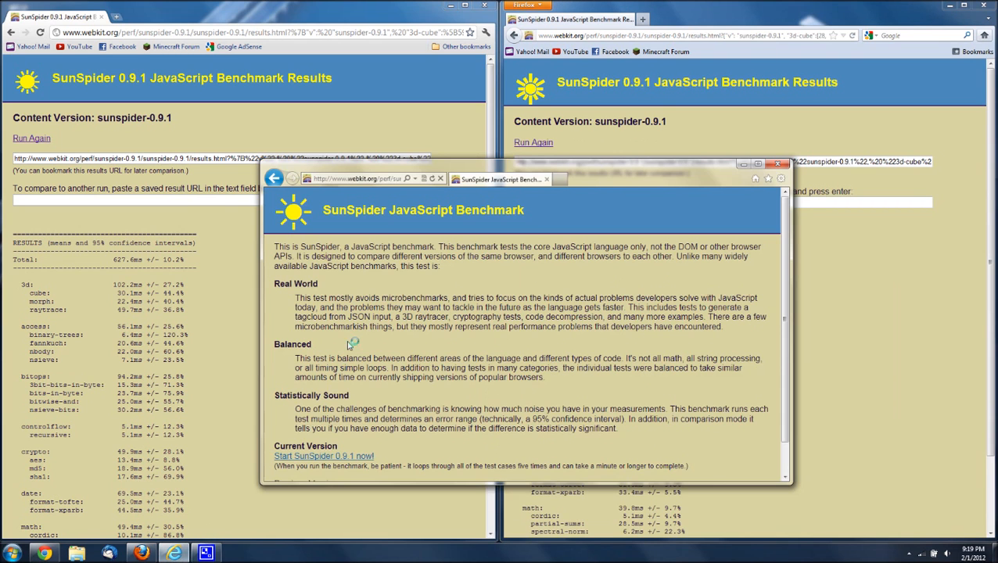
{"action": "mouse_move", "coordinate": [324, 456]}
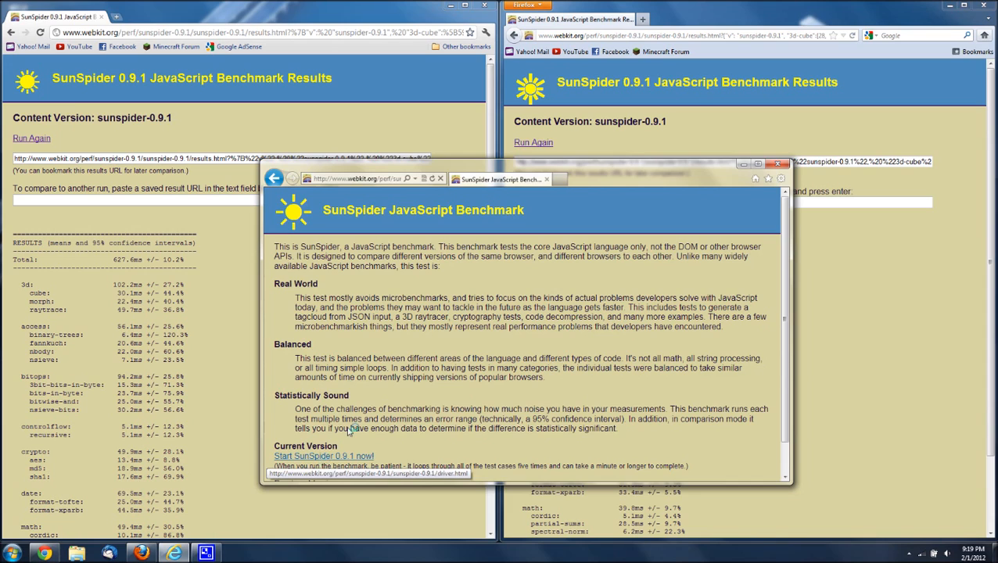
Step: Start SunSpider 0.9.1 in Internet Explorer and wait for its 372.5 ms total
{"action": "left_click", "coordinate": [323, 456]}
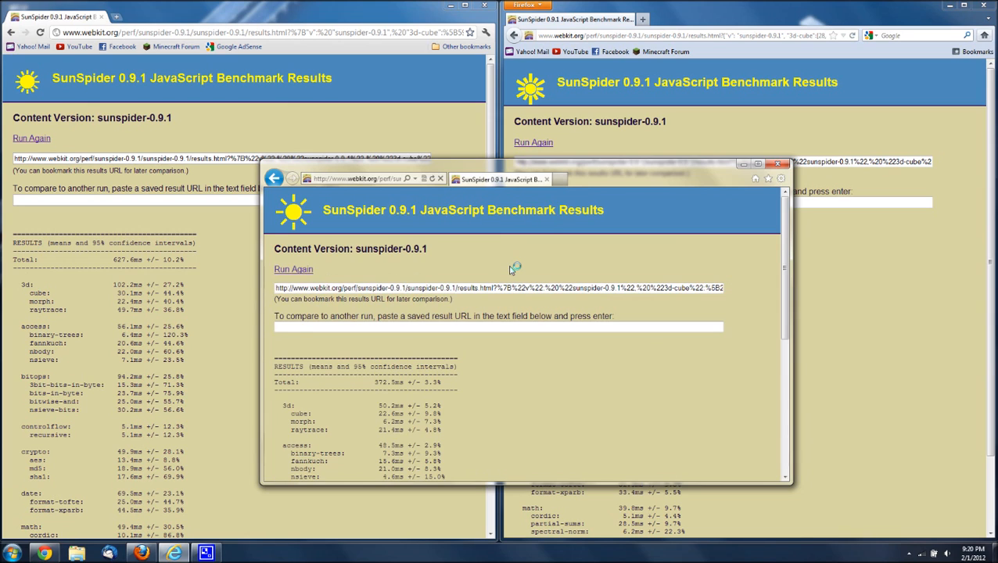
{"action": "mouse_move", "coordinate": [655, 185]}
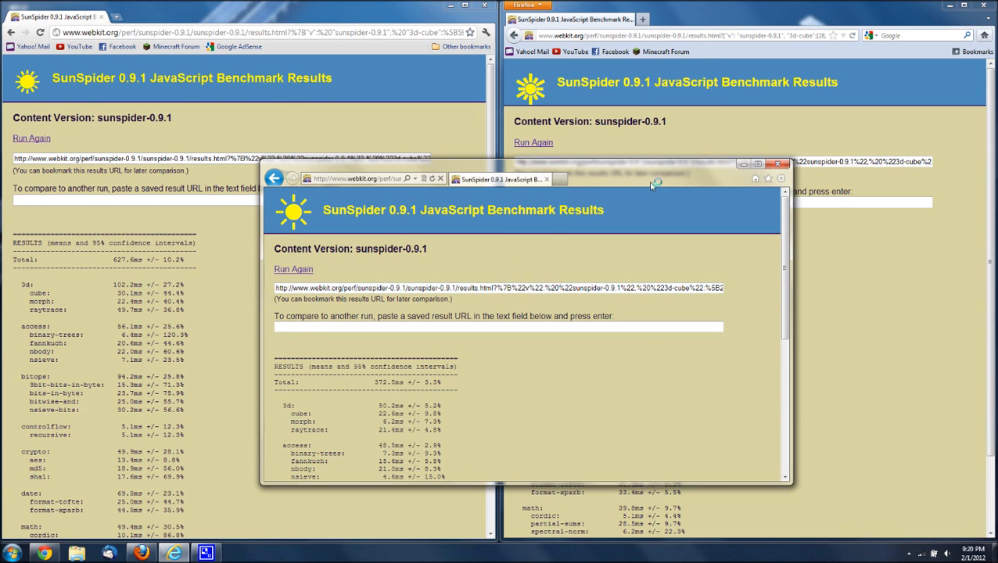
{"action": "mouse_move", "coordinate": [653, 182]}
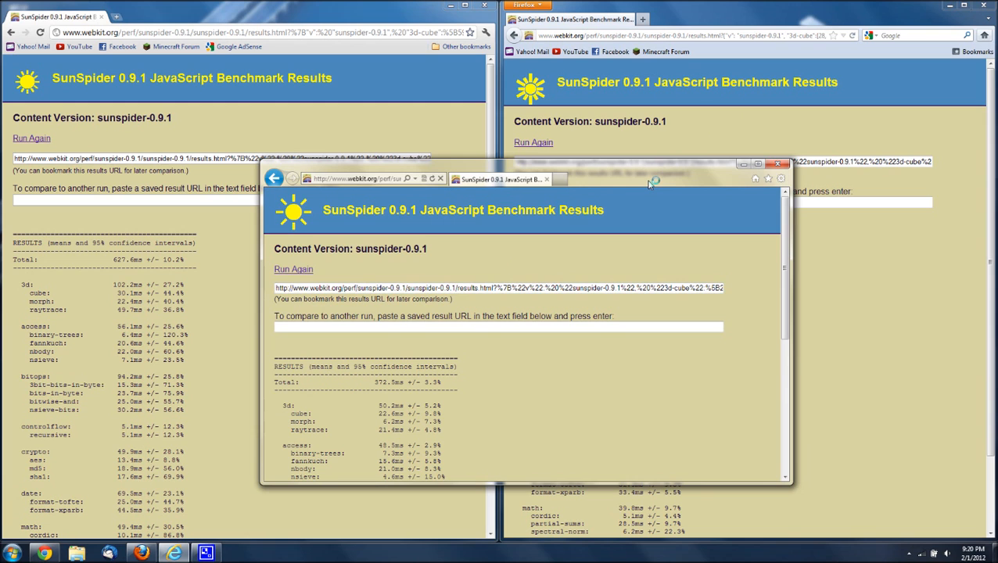
{"action": "mouse_move", "coordinate": [643, 180]}
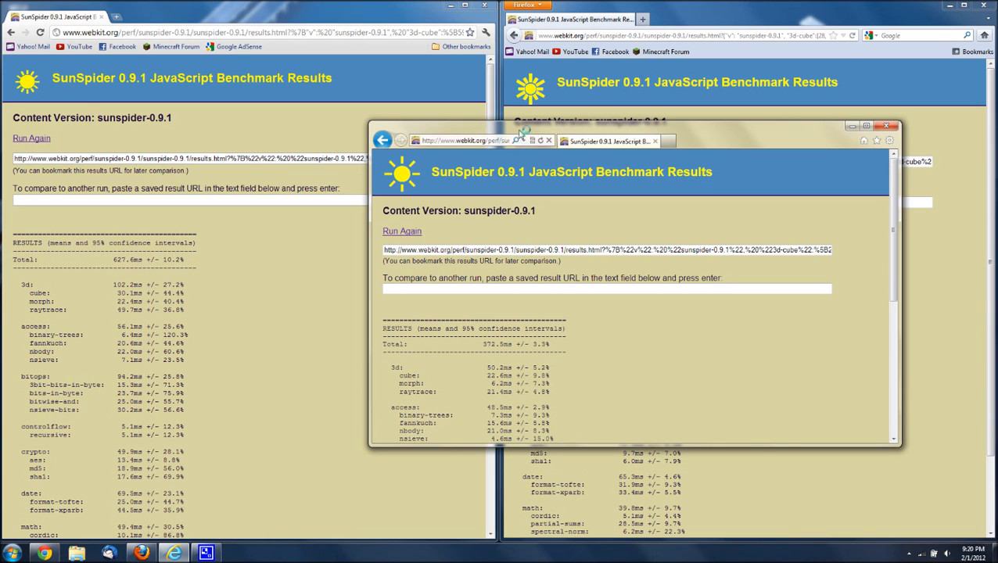
{"action": "mouse_move", "coordinate": [83, 270]}
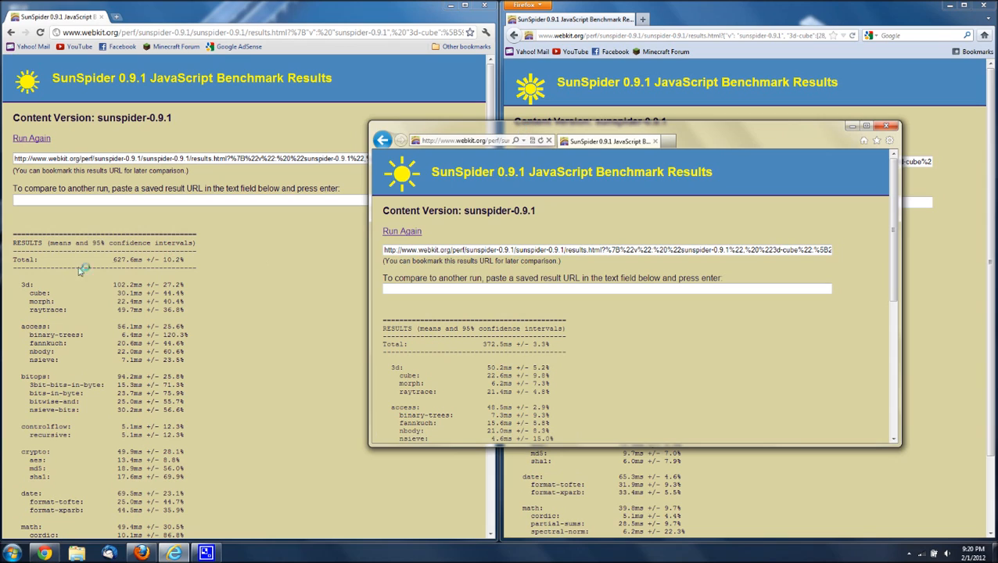
{"action": "mouse_move", "coordinate": [340, 228]}
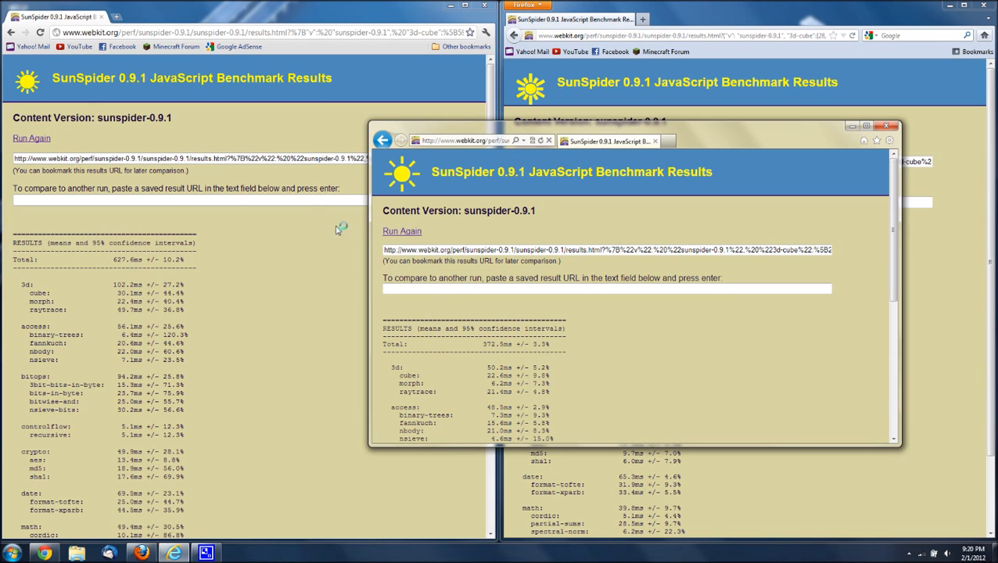
{"action": "mouse_move", "coordinate": [156, 263]}
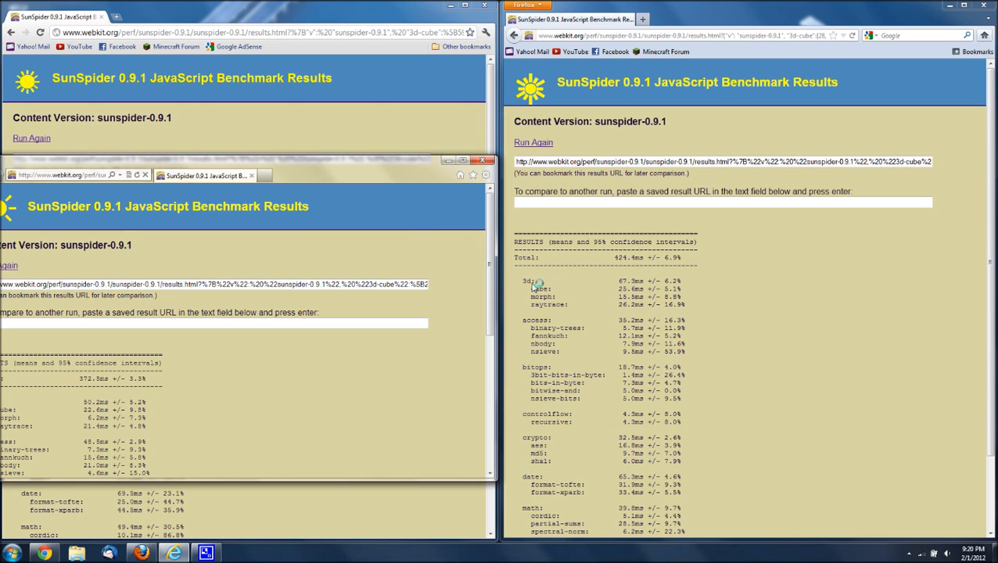
{"action": "mouse_move", "coordinate": [653, 286]}
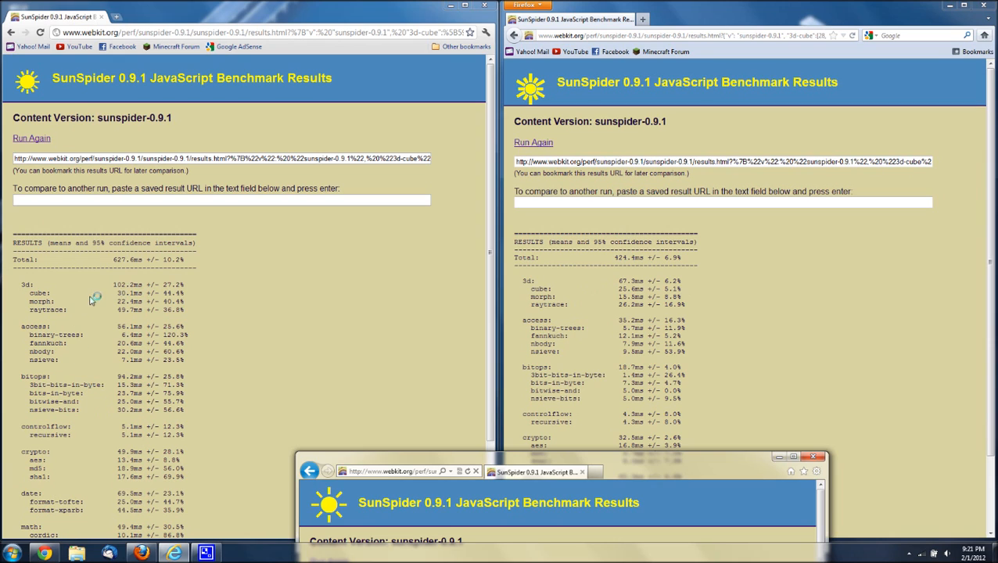
{"action": "mouse_move", "coordinate": [94, 284]}
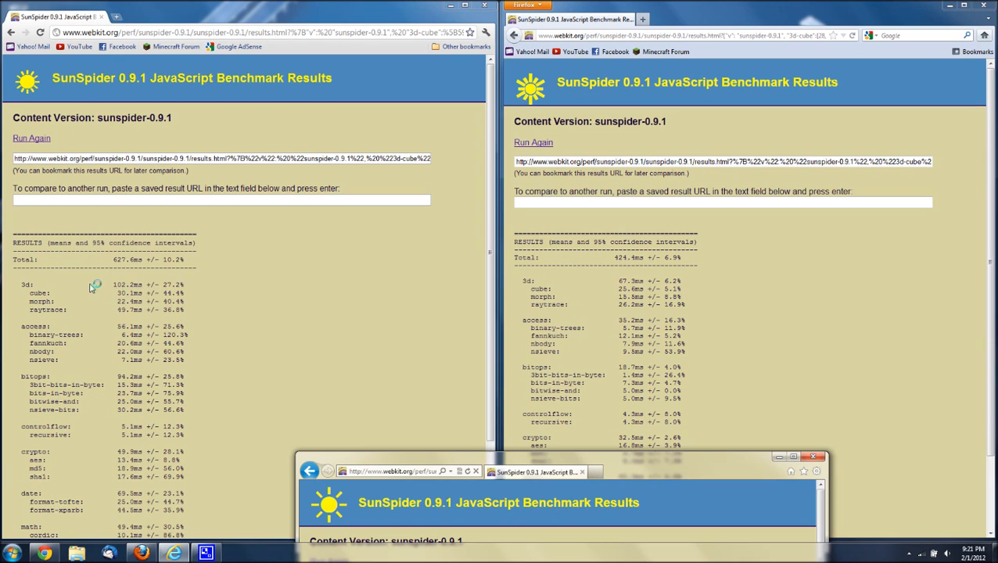
{"action": "mouse_move", "coordinate": [122, 279]}
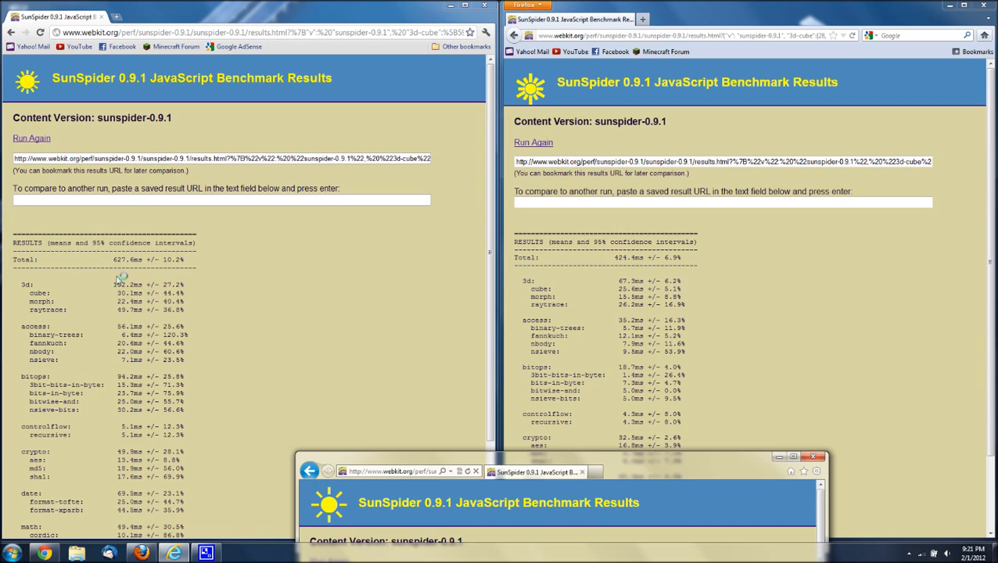
{"action": "mouse_move", "coordinate": [323, 297]}
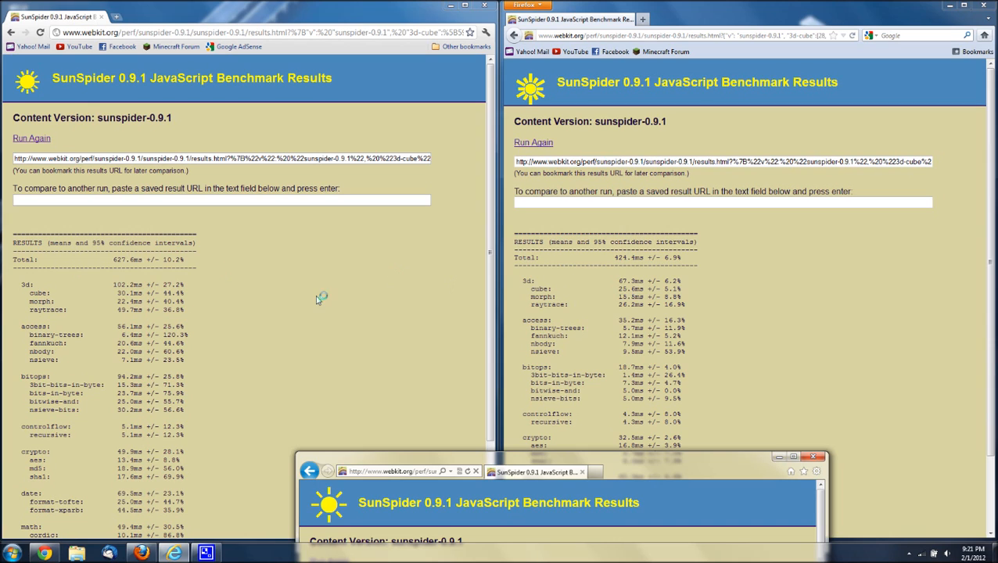
{"action": "mouse_move", "coordinate": [130, 337]}
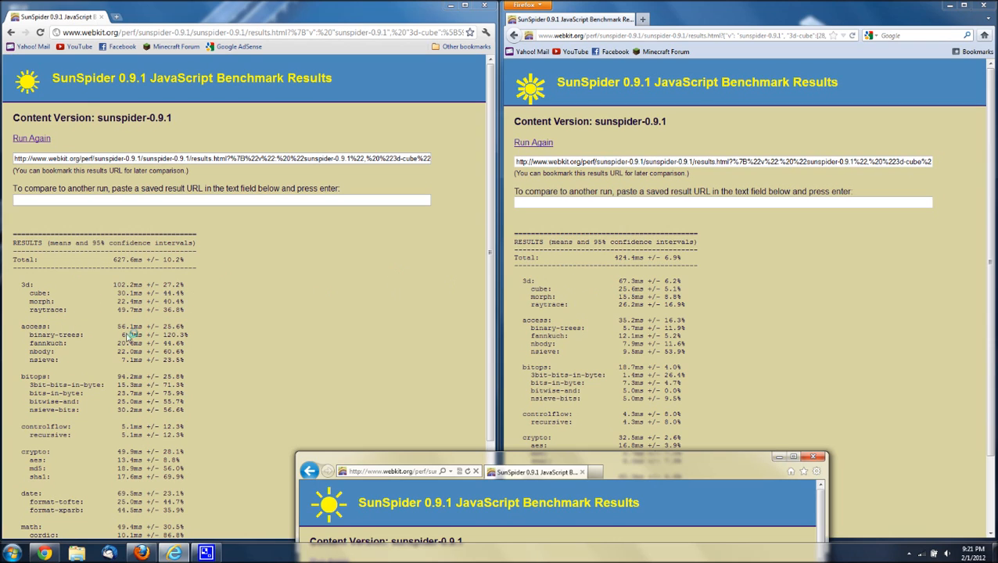
{"action": "mouse_move", "coordinate": [512, 354]}
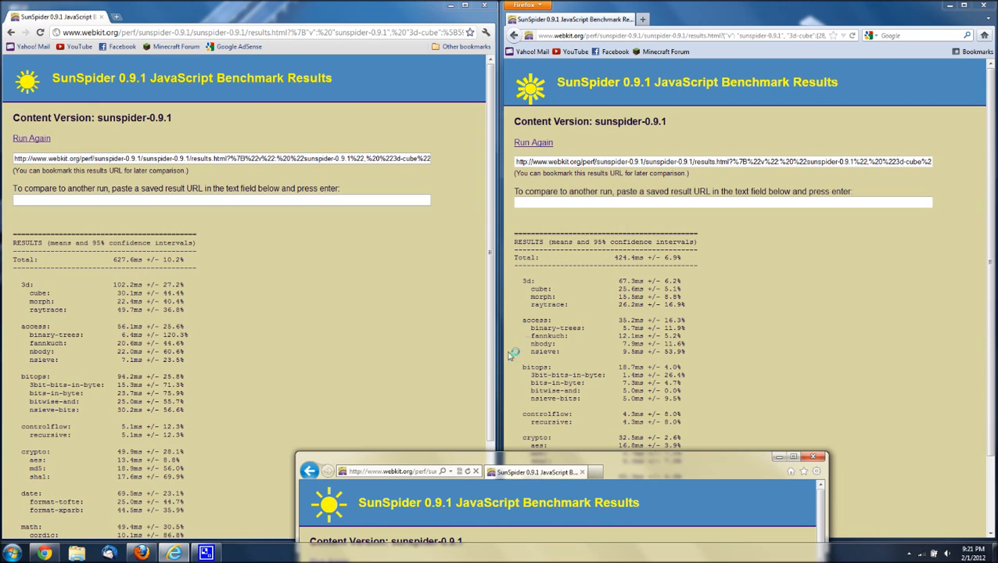
{"action": "mouse_move", "coordinate": [567, 328]}
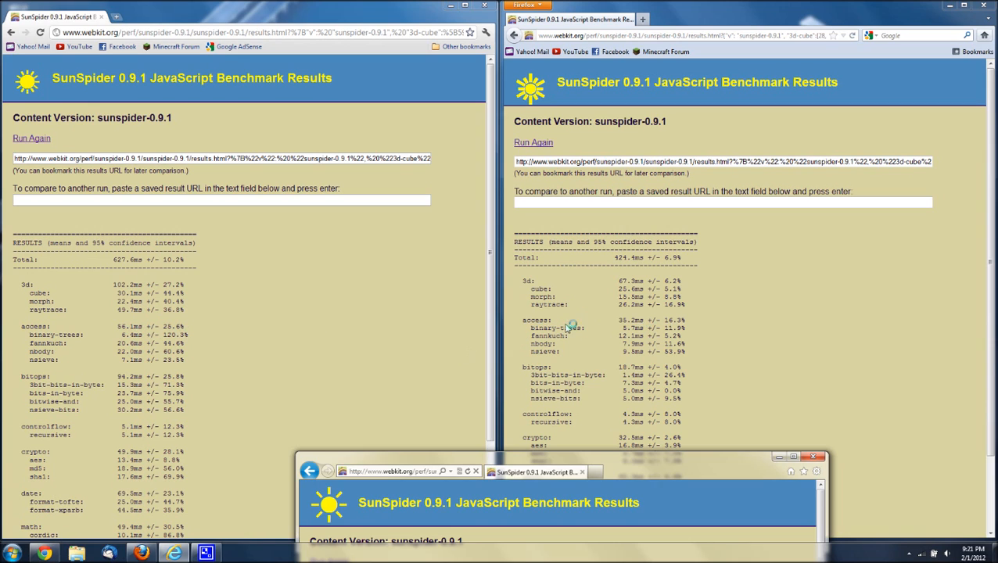
{"action": "mouse_move", "coordinate": [60, 378]}
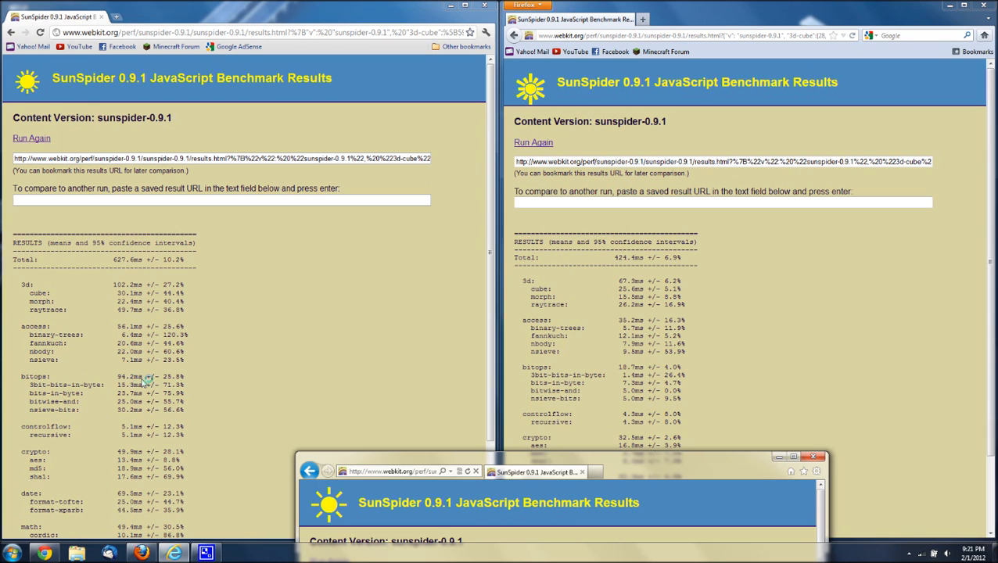
{"action": "mouse_move", "coordinate": [610, 391]}
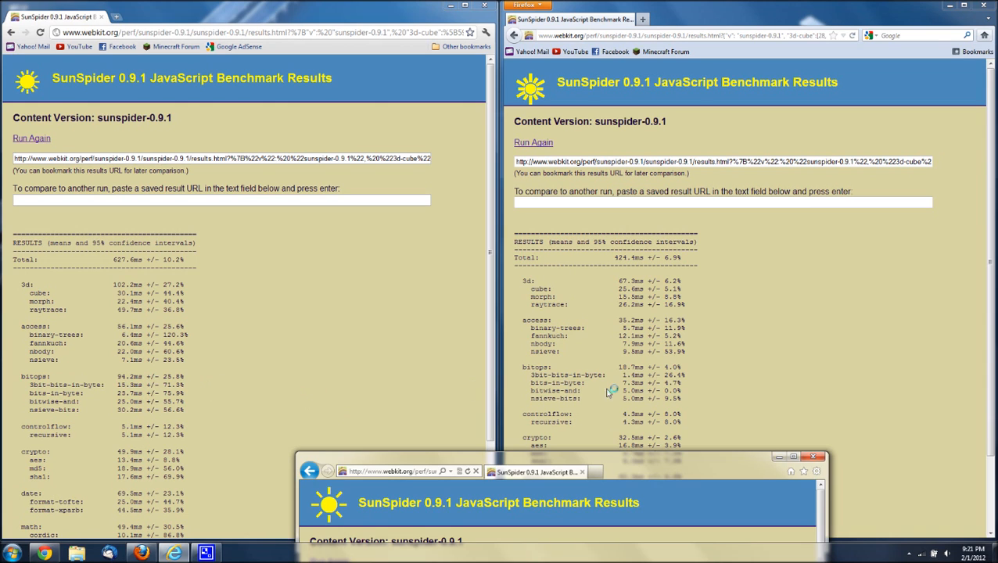
{"action": "mouse_move", "coordinate": [650, 470]}
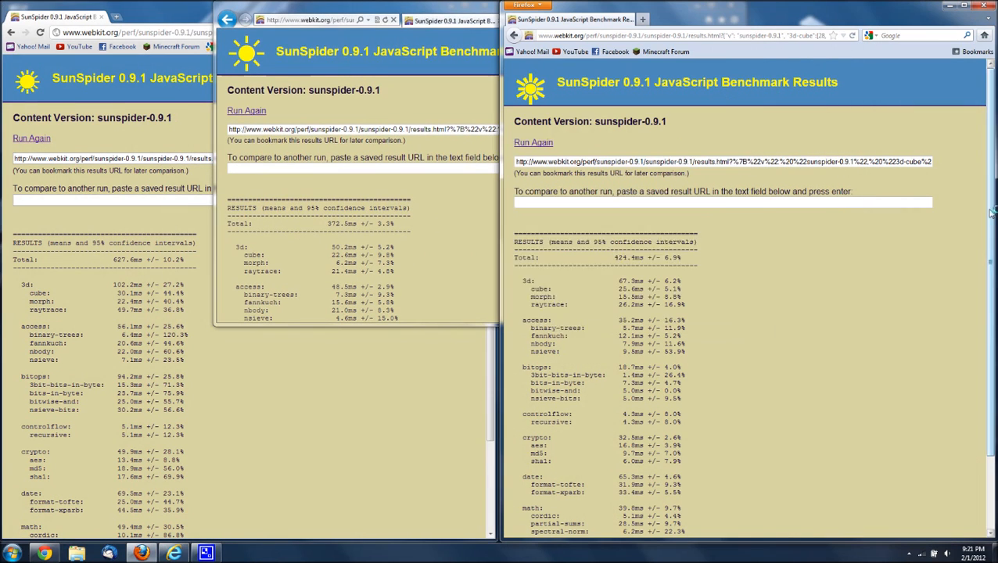
Step: Scroll Chrome's results down to compare string tests: Chrome 178.9 ms, Firefox 138.3 ms
{"action": "scroll", "scroll_direction": "down", "scroll_amount": 3}
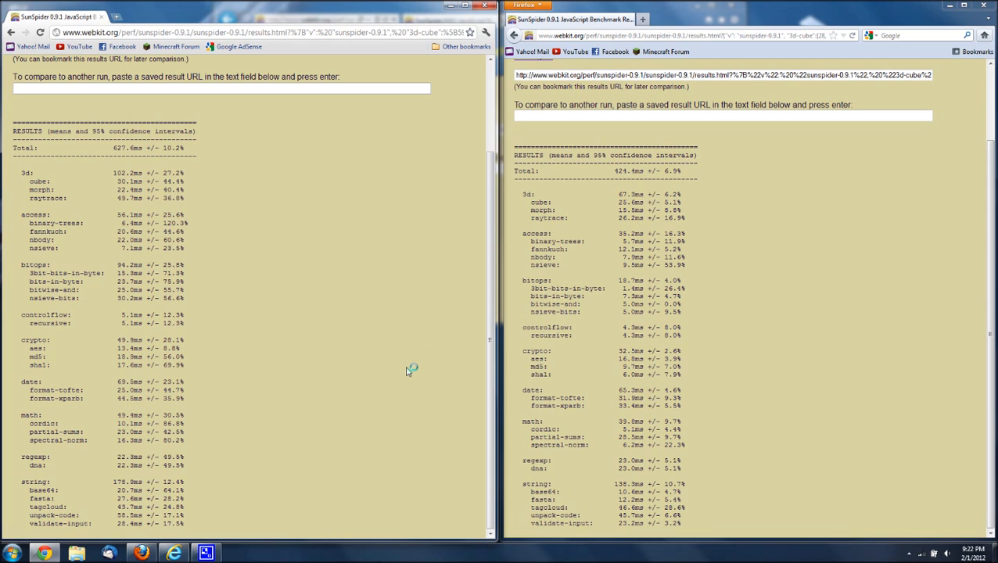
{"action": "mouse_move", "coordinate": [553, 477]}
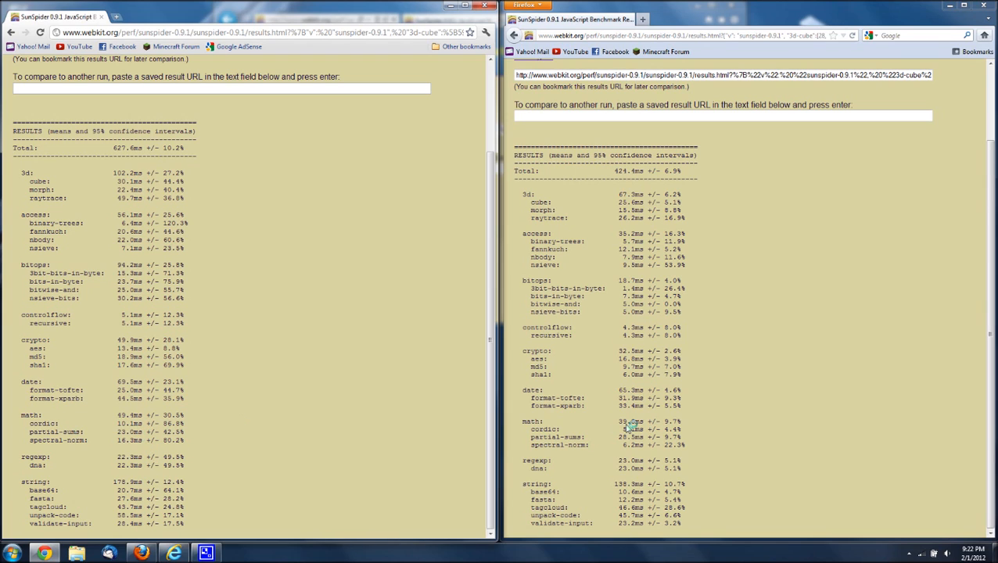
{"action": "mouse_move", "coordinate": [63, 460]}
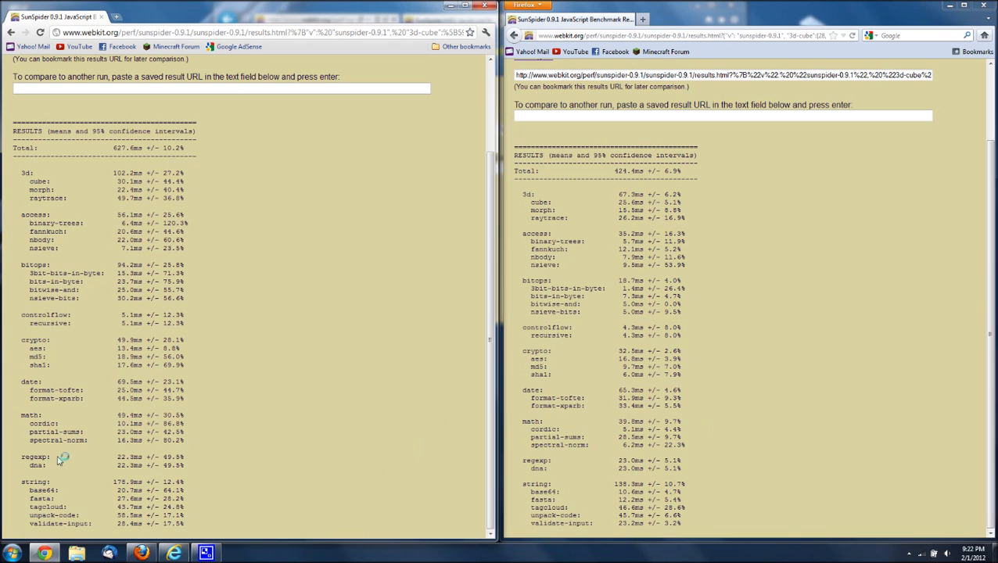
{"action": "mouse_move", "coordinate": [149, 460]}
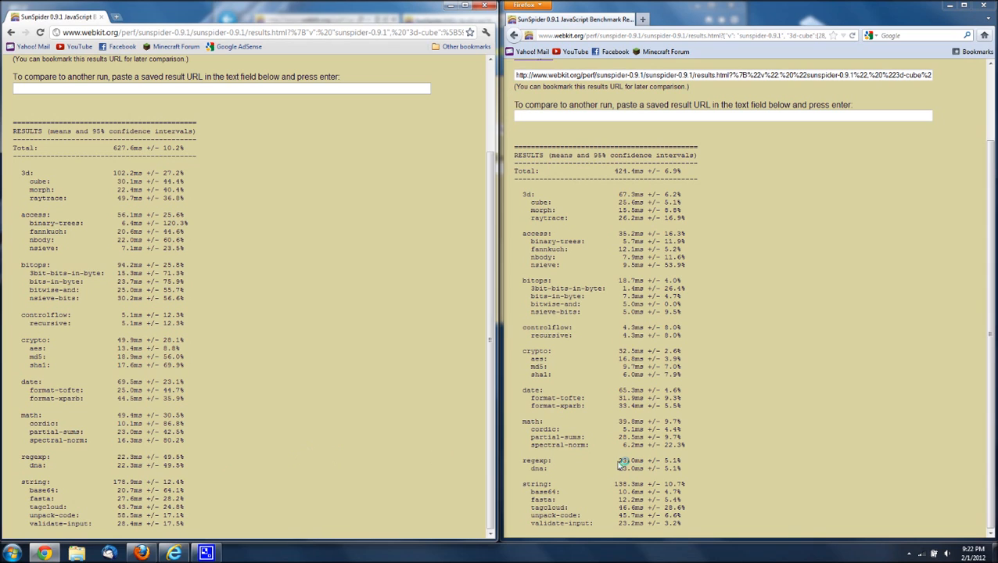
{"action": "mouse_move", "coordinate": [316, 456]}
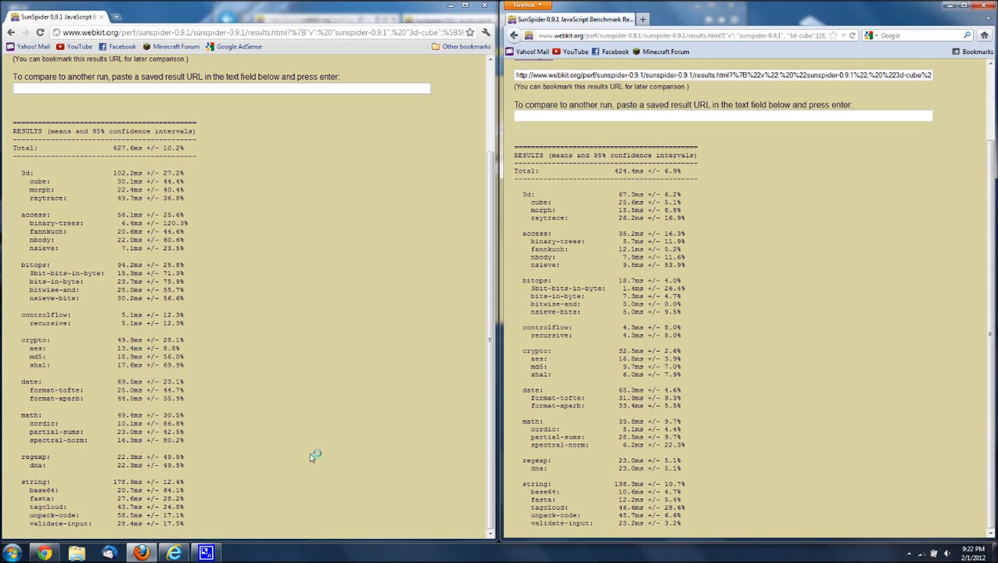
{"action": "mouse_move", "coordinate": [155, 489]}
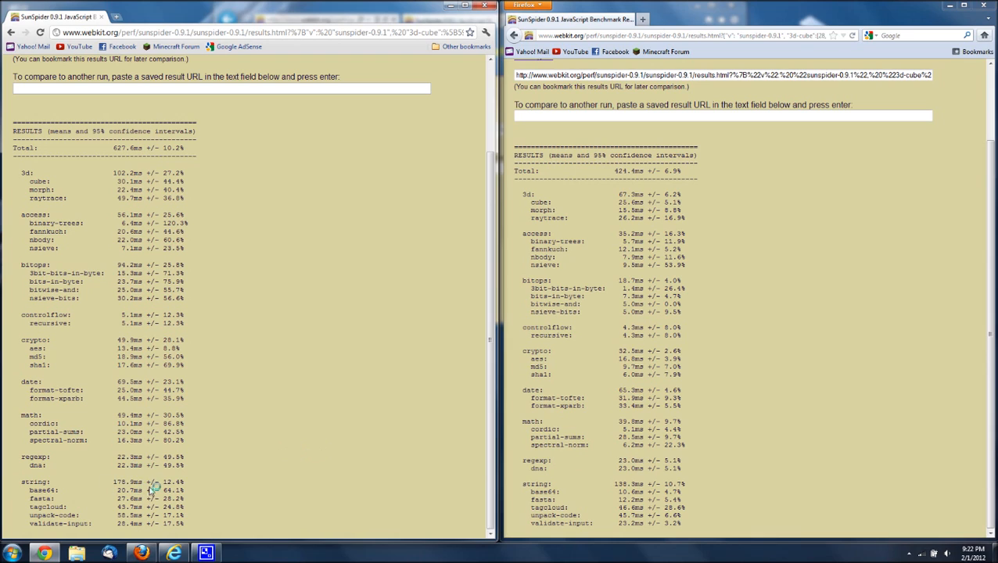
{"action": "mouse_move", "coordinate": [525, 505]}
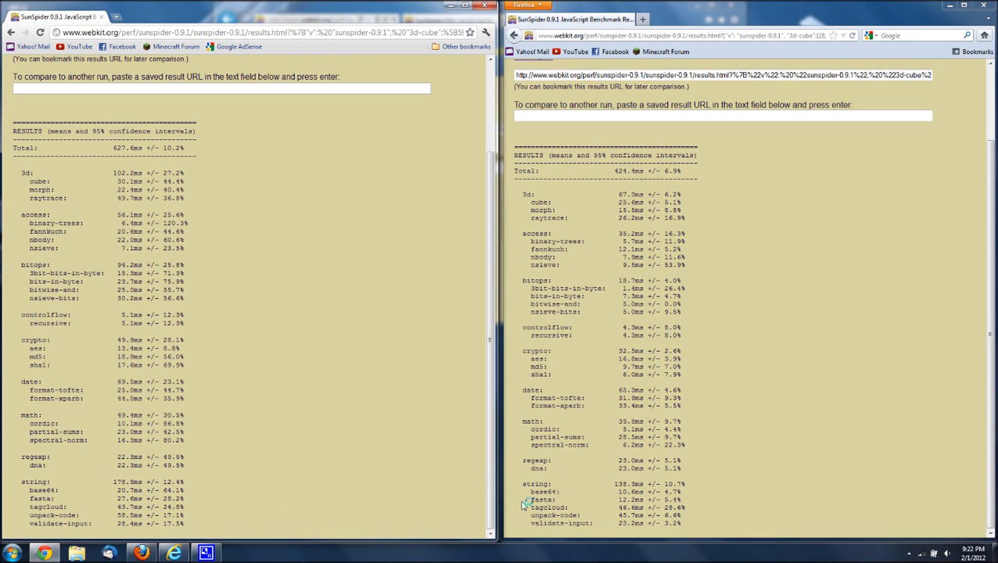
{"action": "mouse_move", "coordinate": [990, 250]}
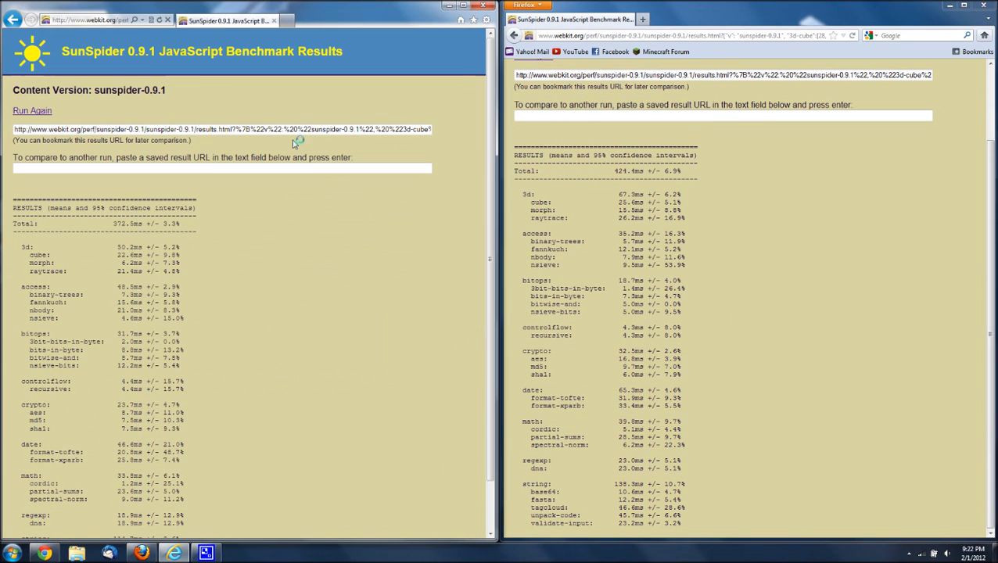
{"action": "mouse_move", "coordinate": [117, 254]}
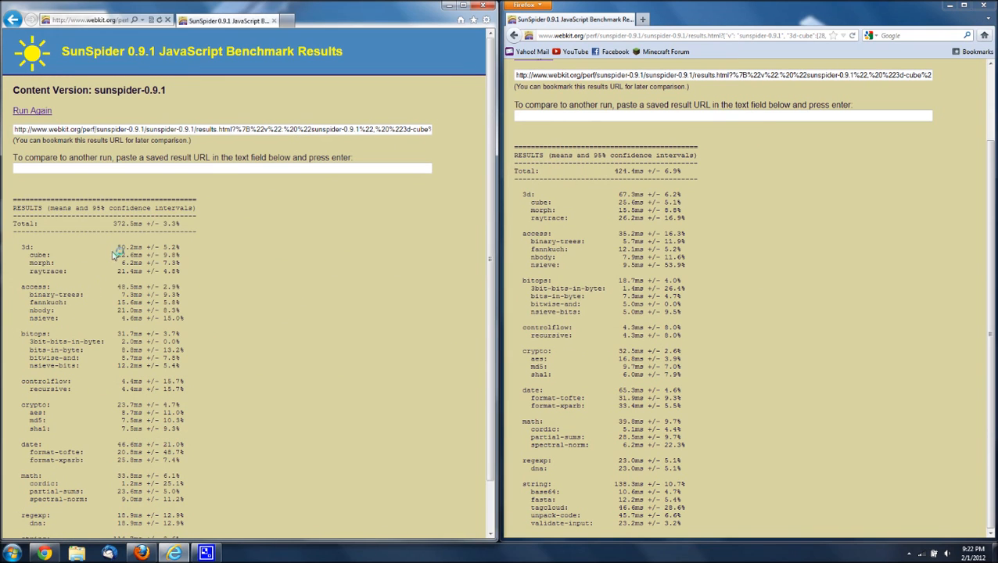
{"action": "mouse_move", "coordinate": [170, 246]}
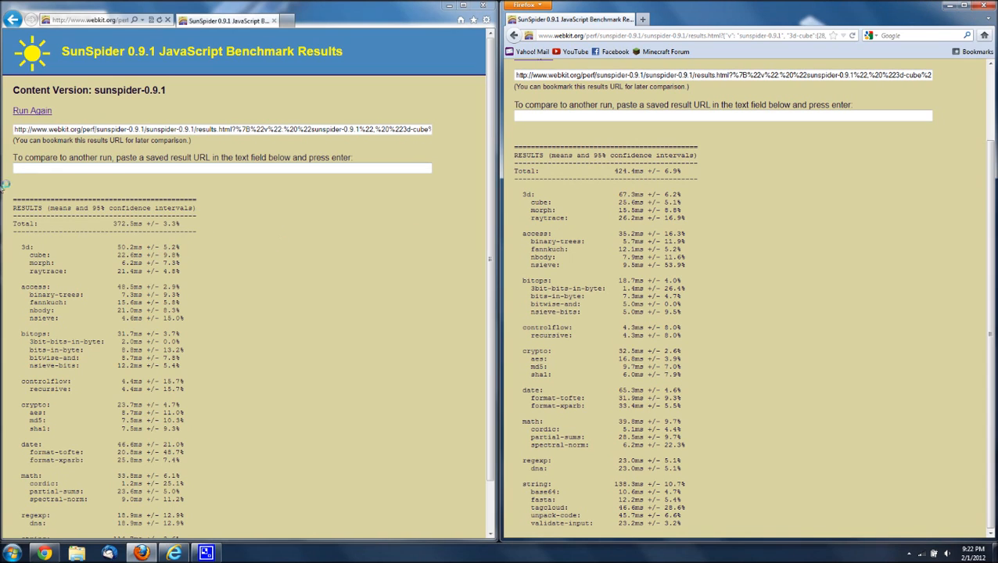
{"action": "mouse_move", "coordinate": [233, 296]}
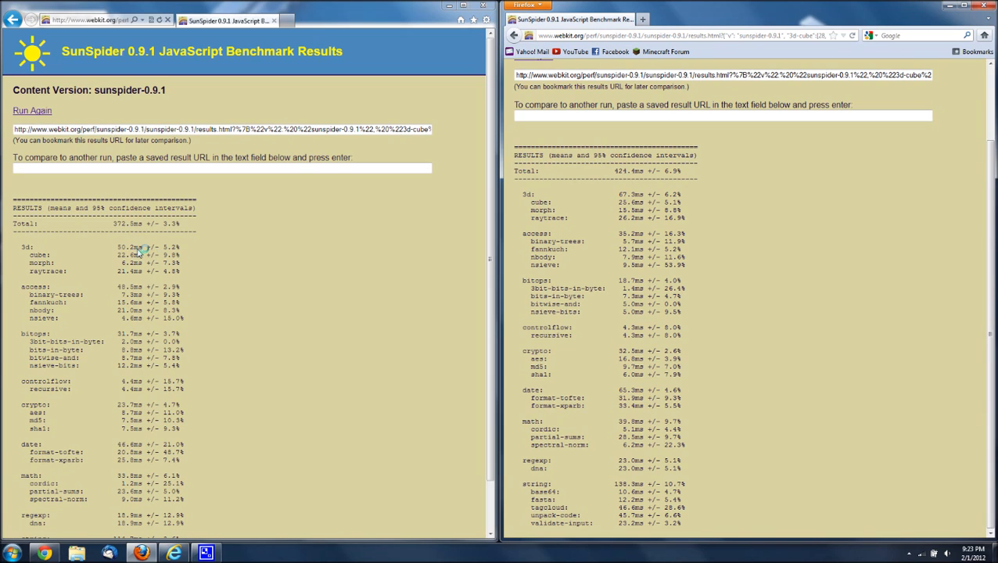
{"action": "mouse_move", "coordinate": [417, 339]}
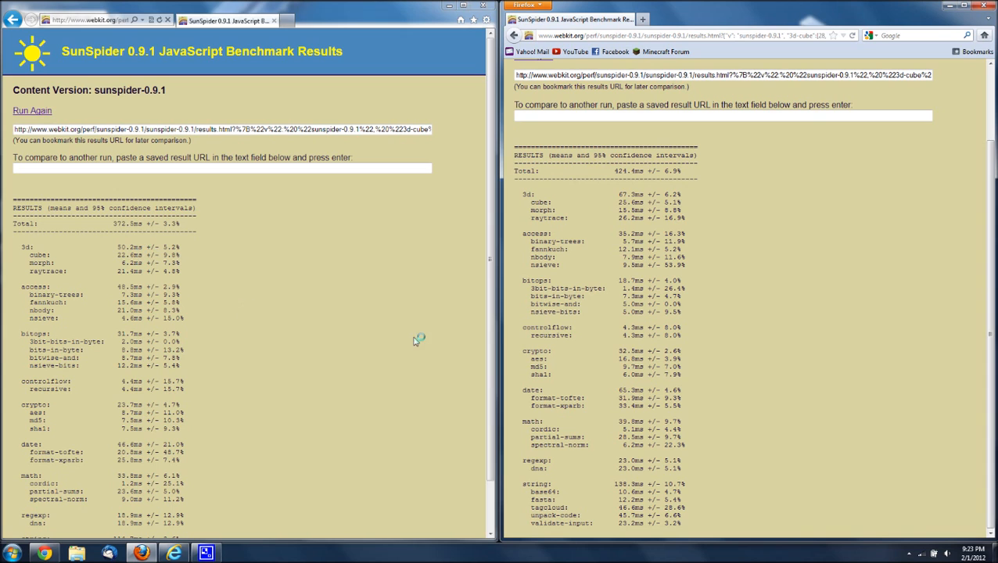
{"action": "mouse_move", "coordinate": [781, 234]}
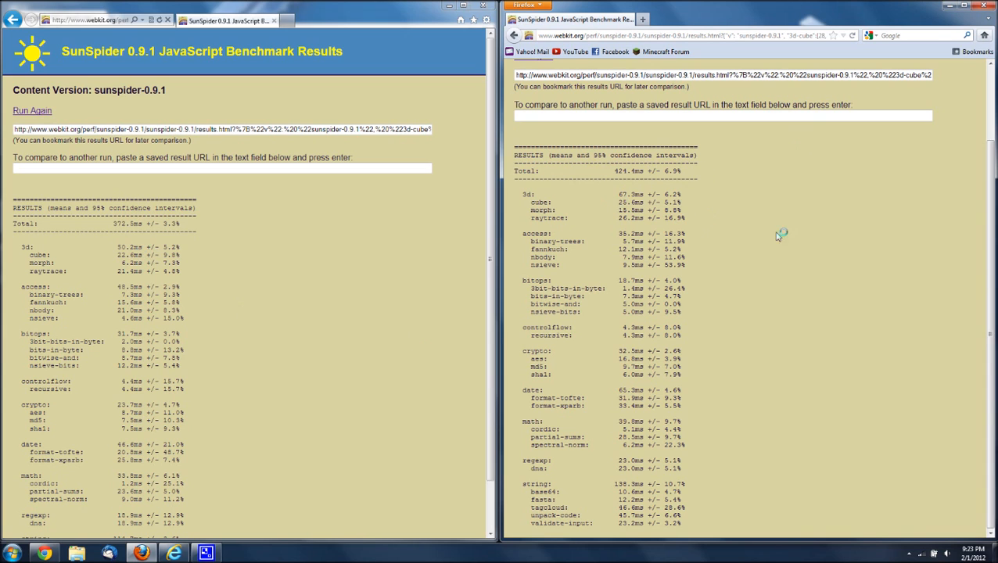
Step: Scroll through IE9's 372.5 ms breakdown beside Firefox's 424.4 ms results
{"action": "scroll", "scroll_direction": "up", "scroll_amount": 3}
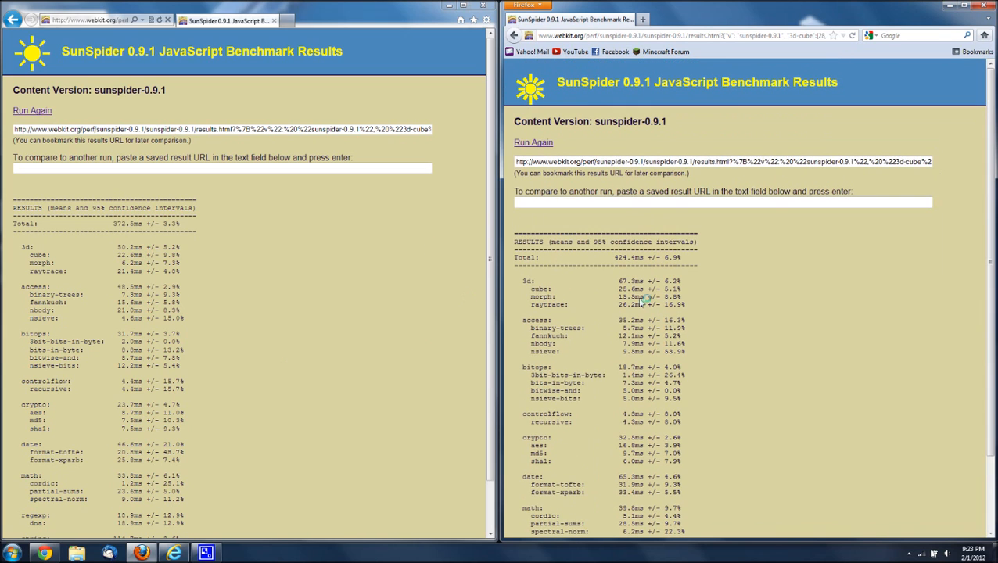
{"action": "scroll", "scroll_direction": "up", "scroll_amount": 3}
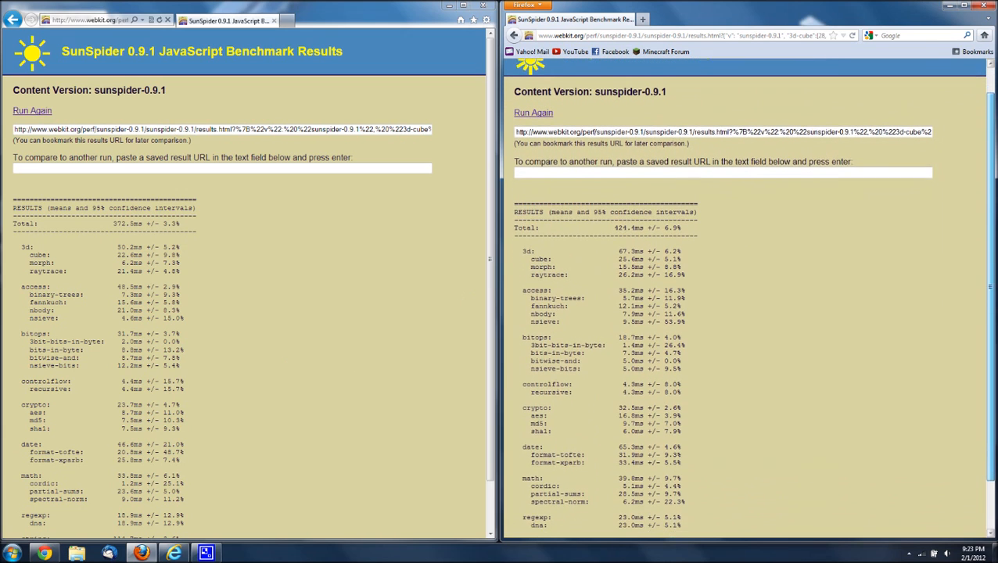
{"action": "scroll", "scroll_direction": "down", "scroll_amount": 3}
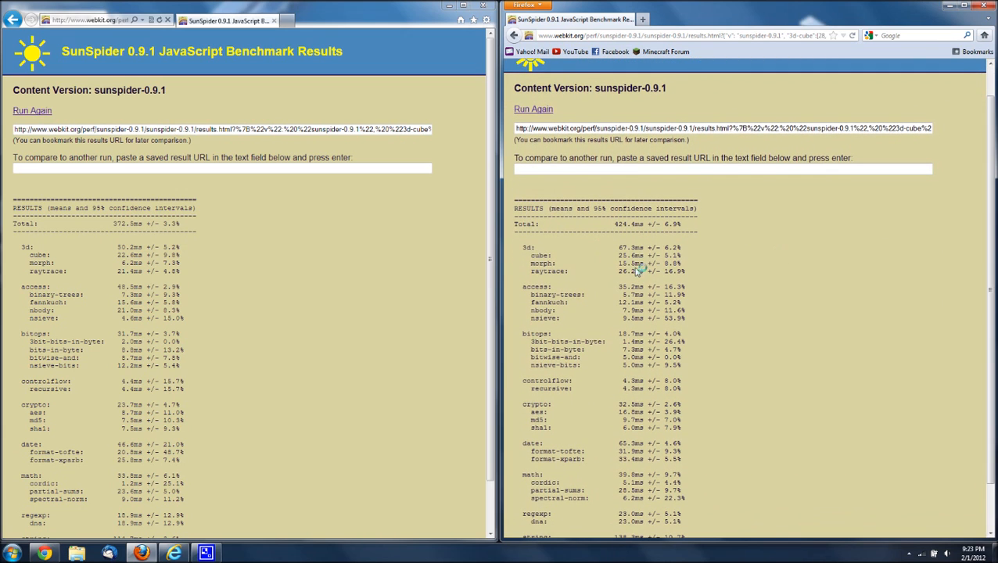
{"action": "mouse_move", "coordinate": [463, 318]}
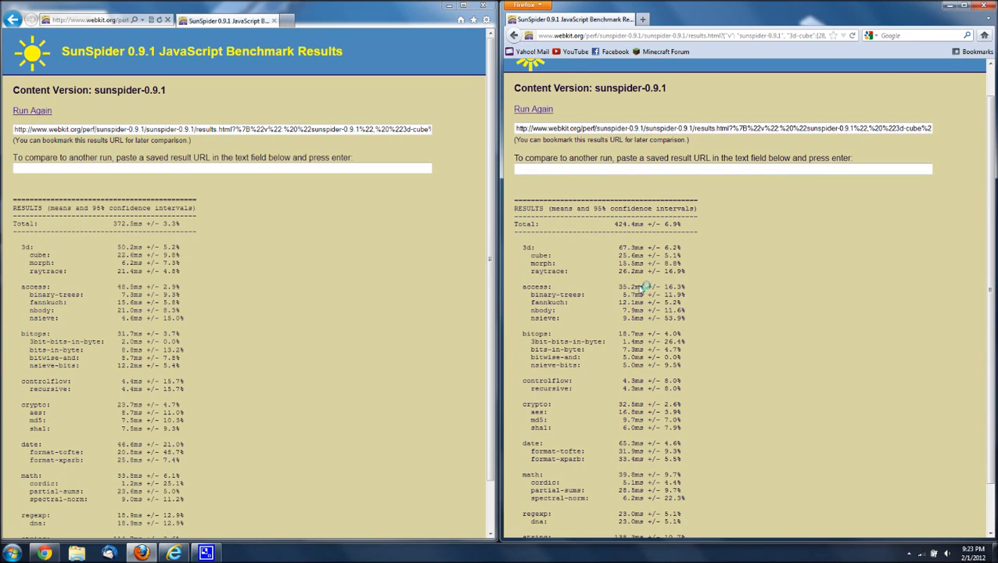
{"action": "mouse_move", "coordinate": [633, 348]}
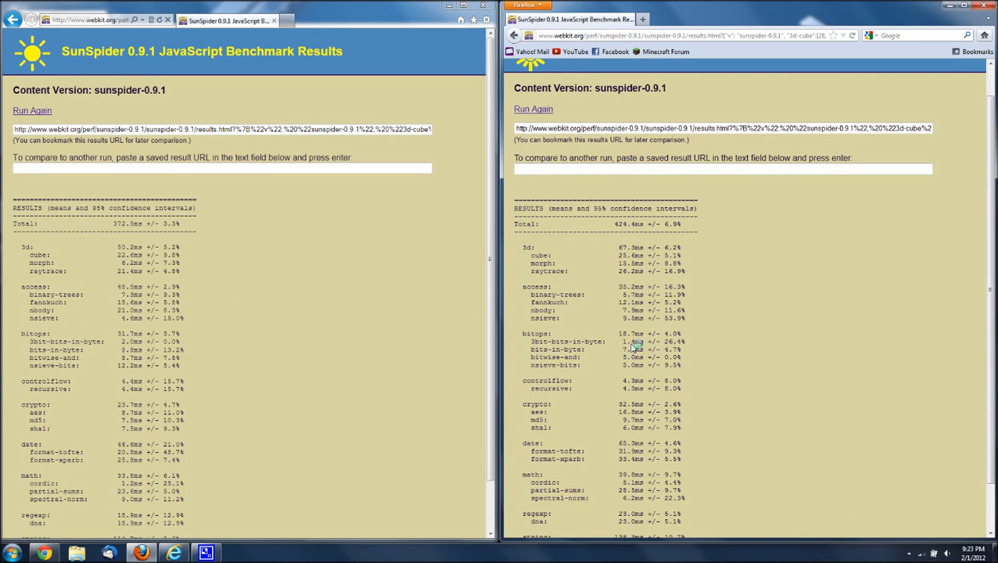
{"action": "mouse_move", "coordinate": [598, 346]}
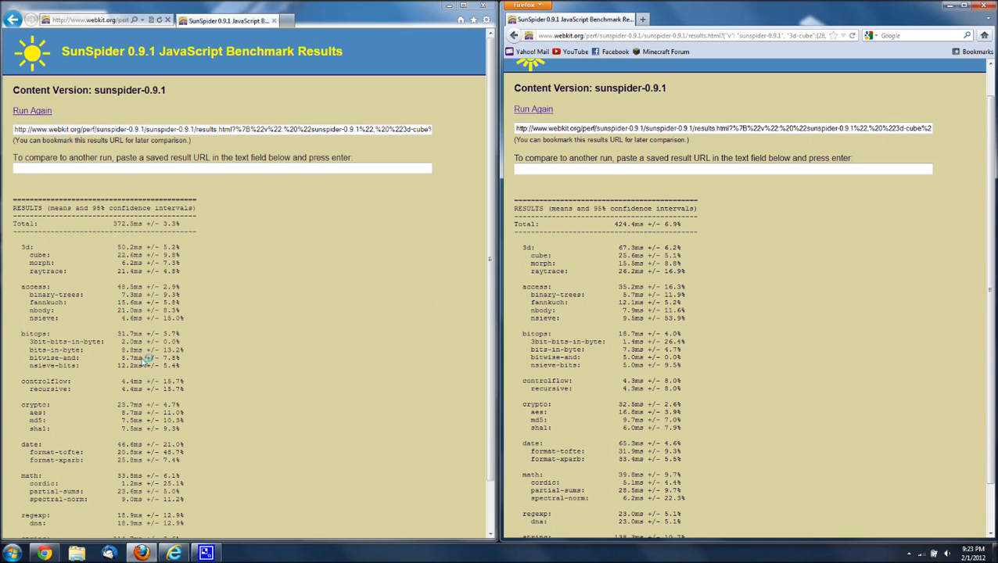
{"action": "mouse_move", "coordinate": [137, 374]}
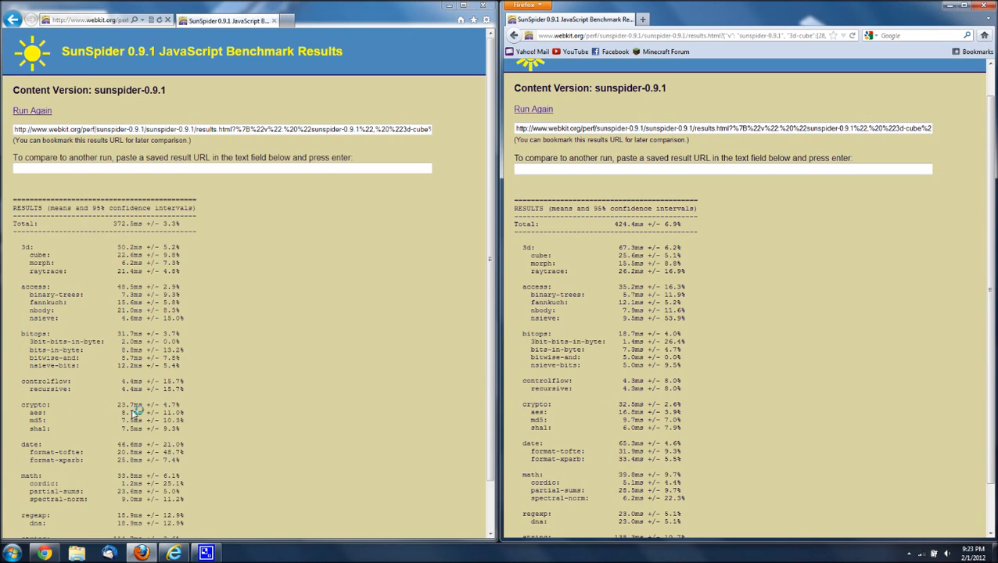
{"action": "mouse_move", "coordinate": [578, 428]}
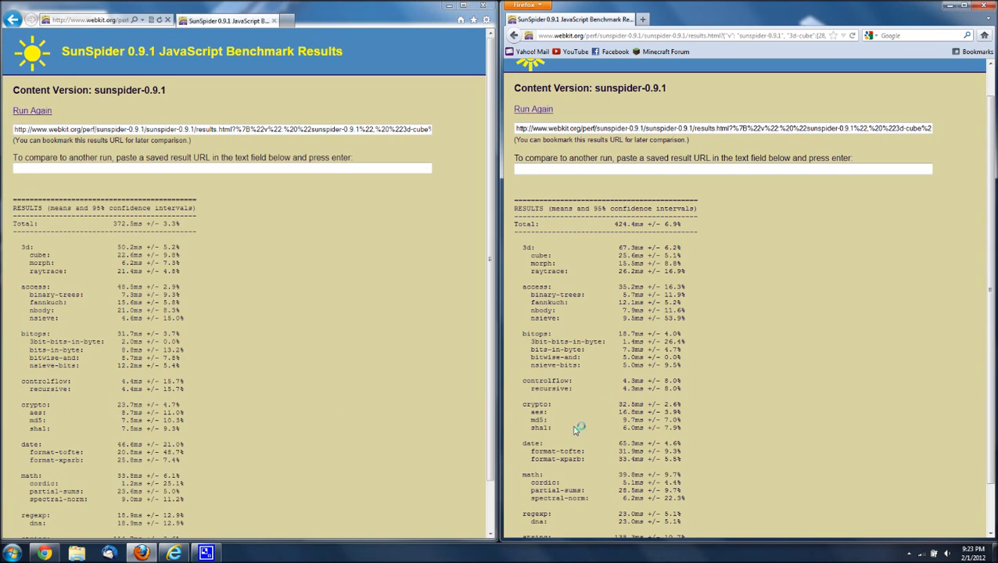
{"action": "mouse_move", "coordinate": [626, 423]}
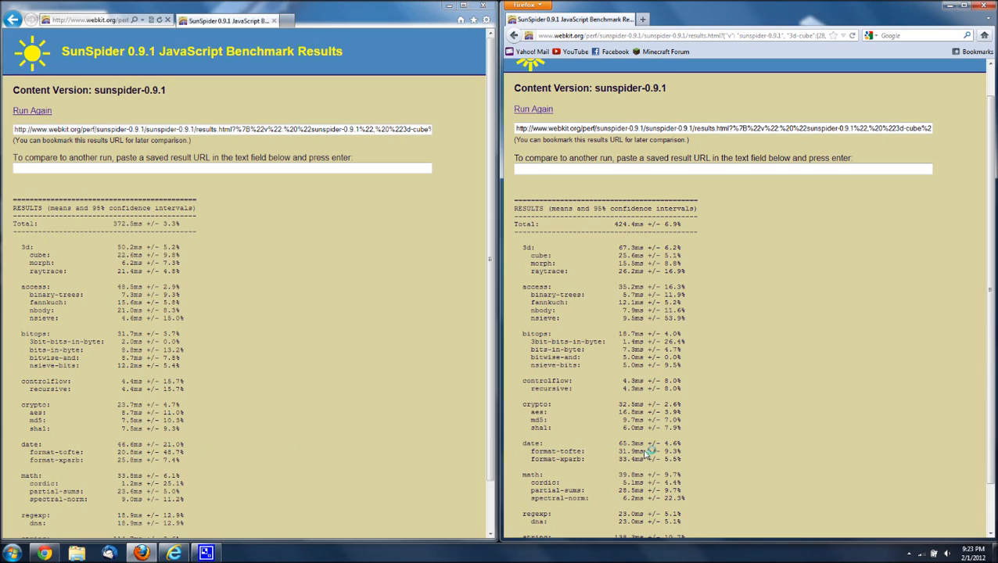
{"action": "mouse_move", "coordinate": [148, 505]}
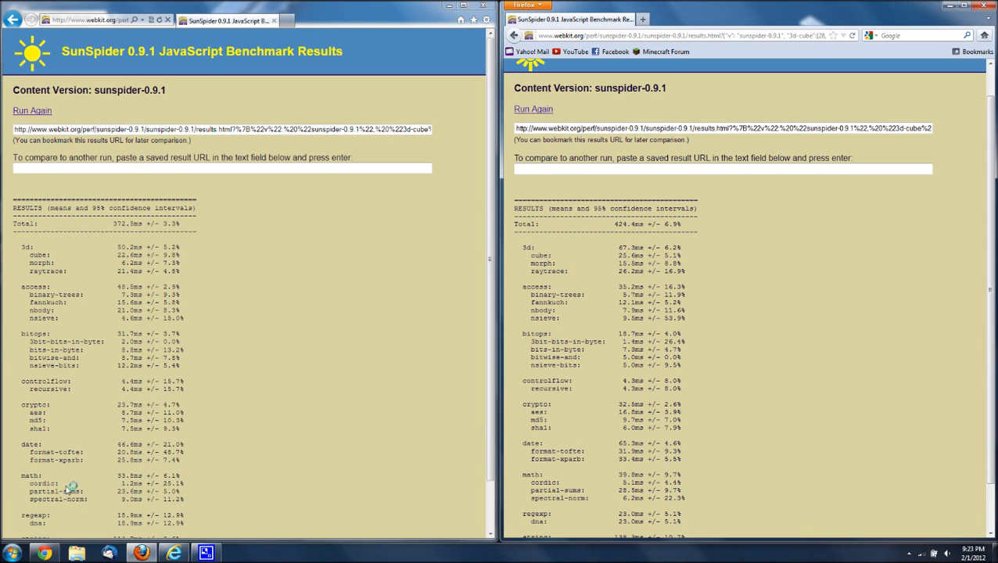
{"action": "mouse_move", "coordinate": [653, 480]}
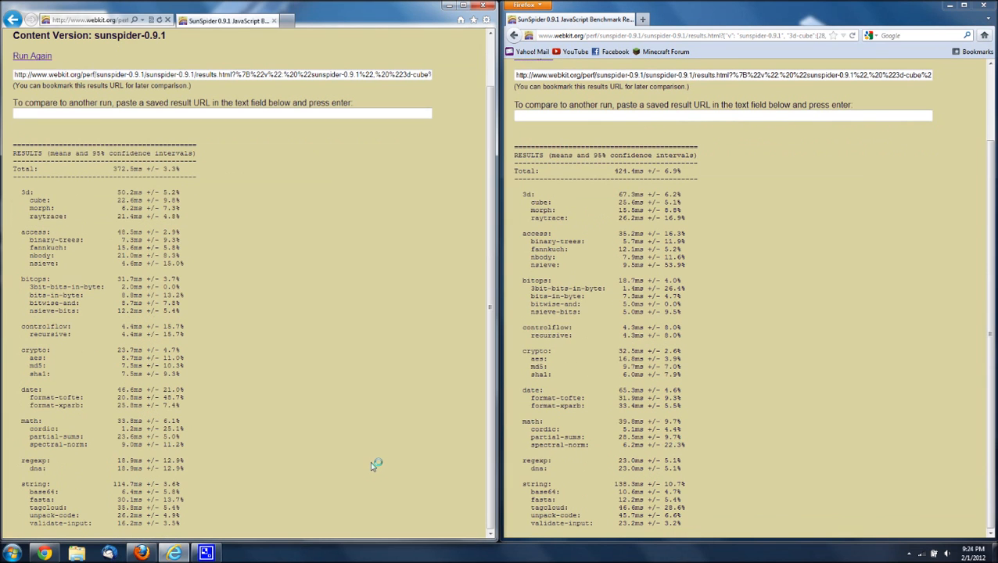
{"action": "mouse_move", "coordinate": [141, 466]}
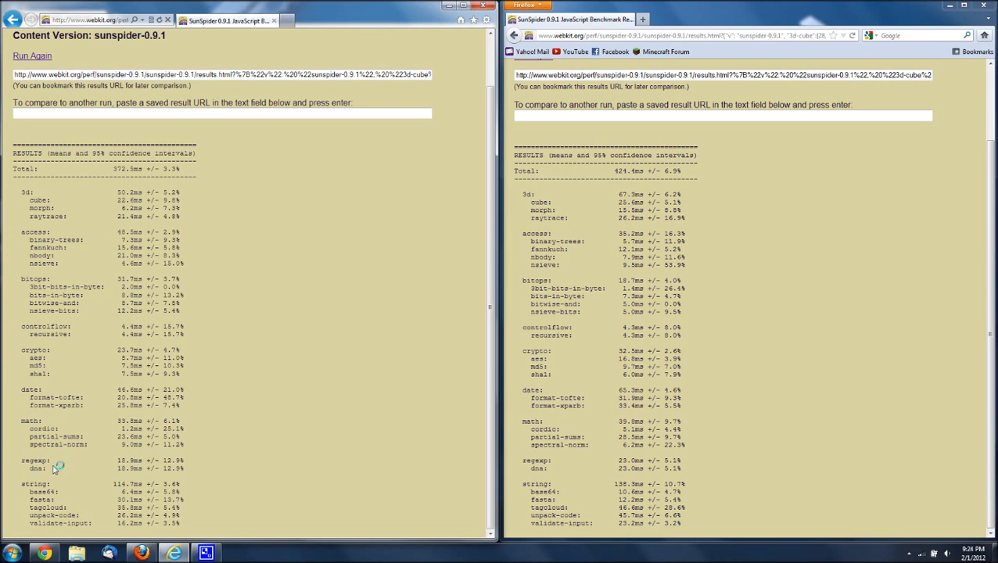
{"action": "mouse_move", "coordinate": [179, 468]}
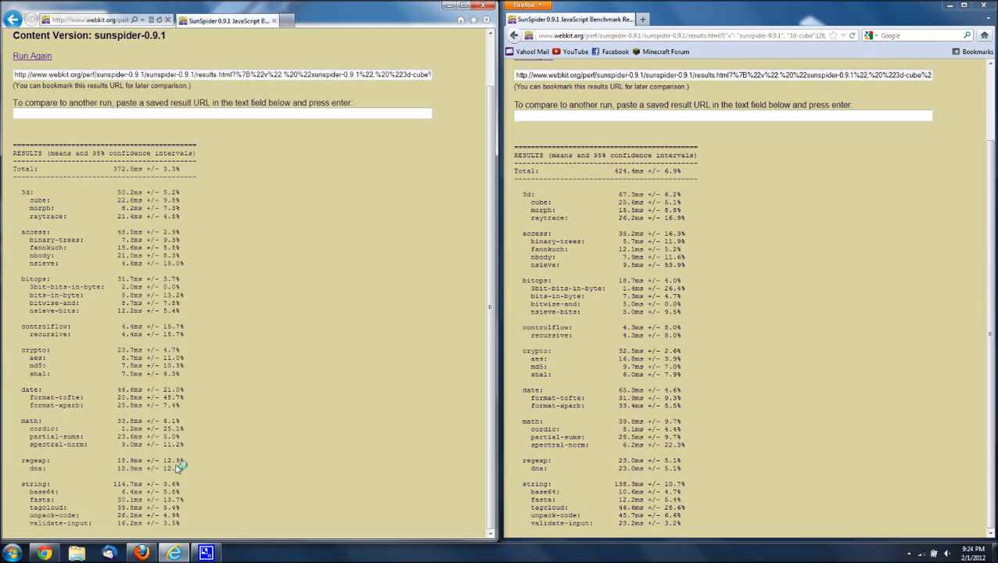
{"action": "mouse_move", "coordinate": [591, 460]}
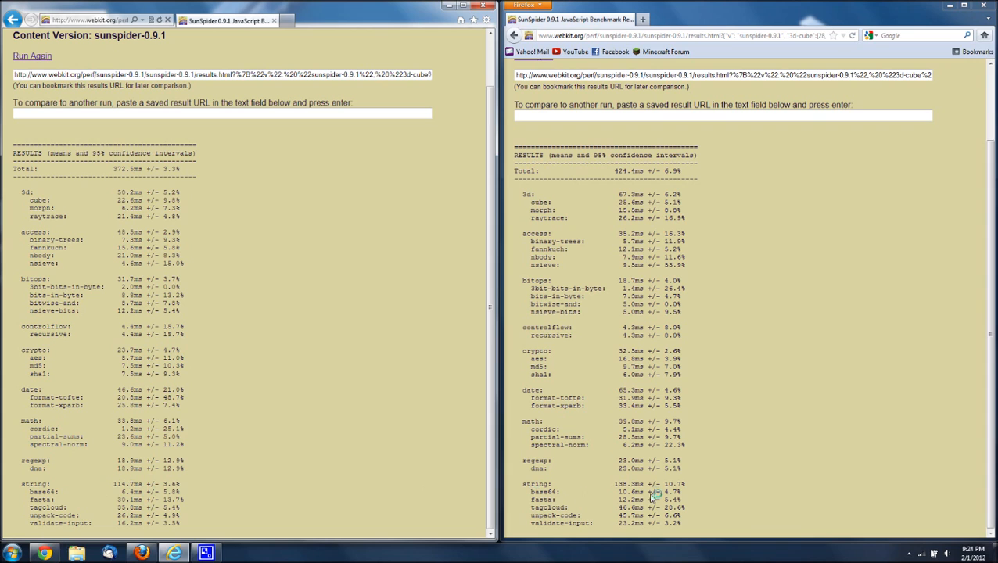
{"action": "scroll", "scroll_direction": "up", "scroll_amount": 3}
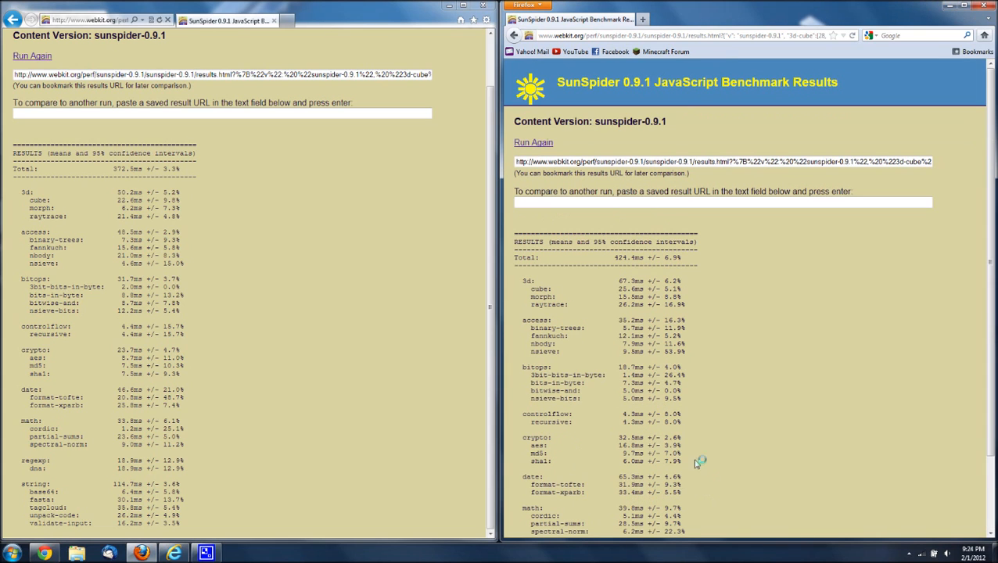
{"action": "mouse_move", "coordinate": [632, 358]}
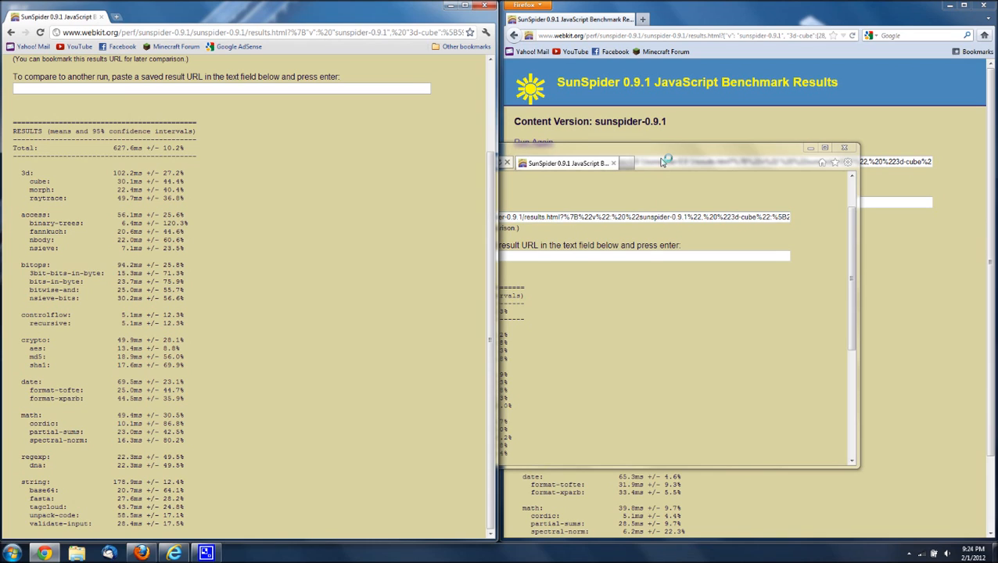
{"action": "mouse_move", "coordinate": [673, 175]}
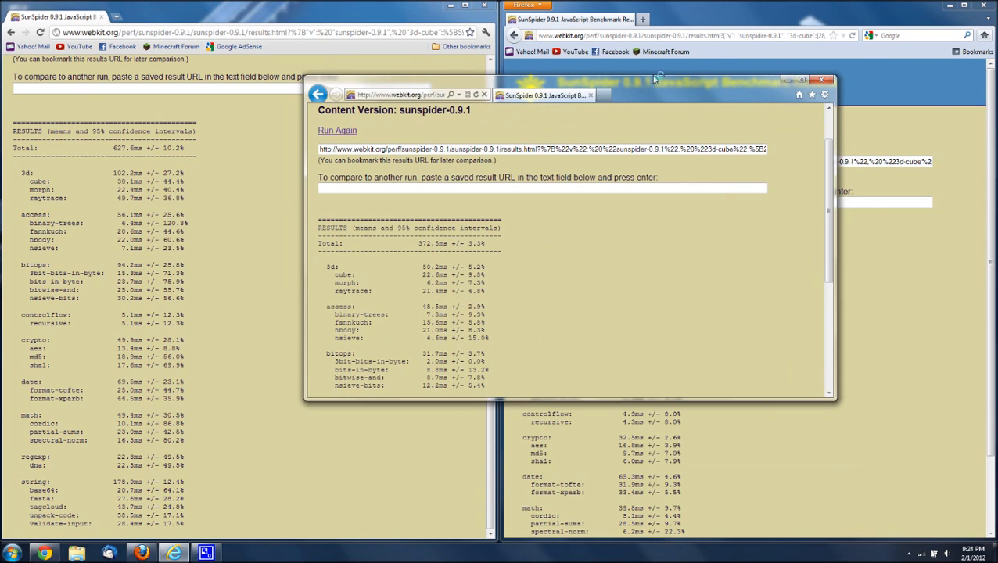
{"action": "mouse_move", "coordinate": [626, 51]}
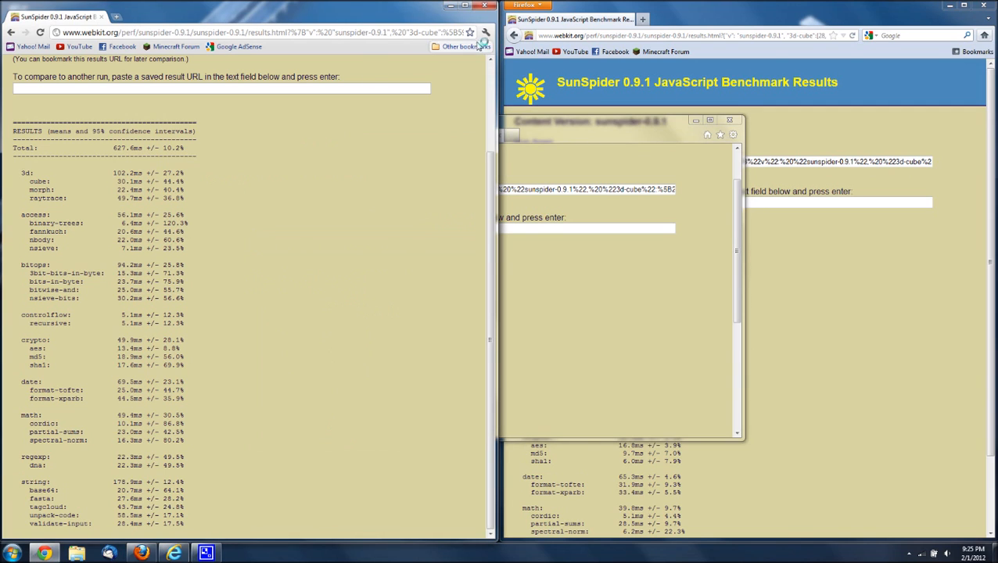
{"action": "left_click", "coordinate": [485, 32]}
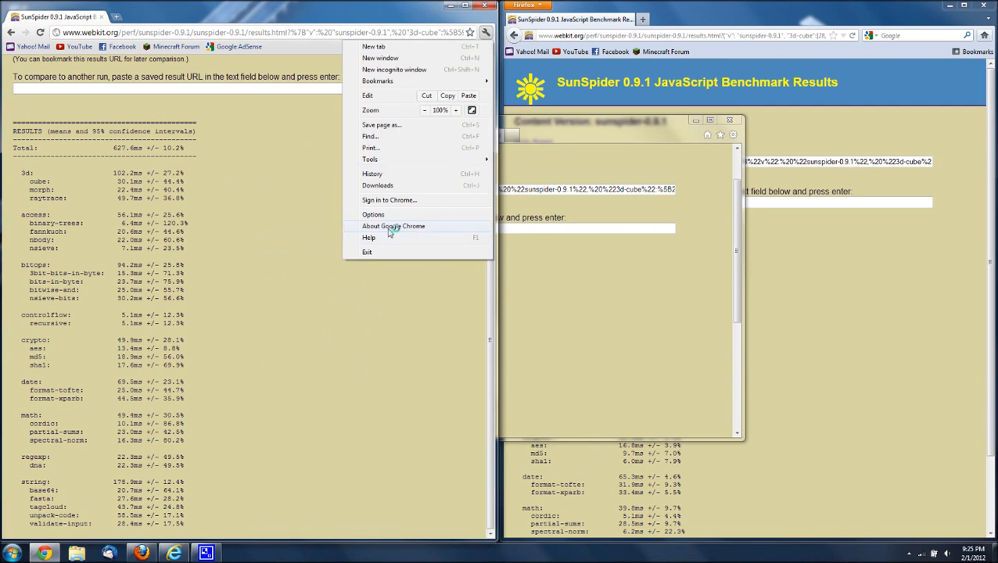
{"action": "left_click", "coordinate": [393, 227]}
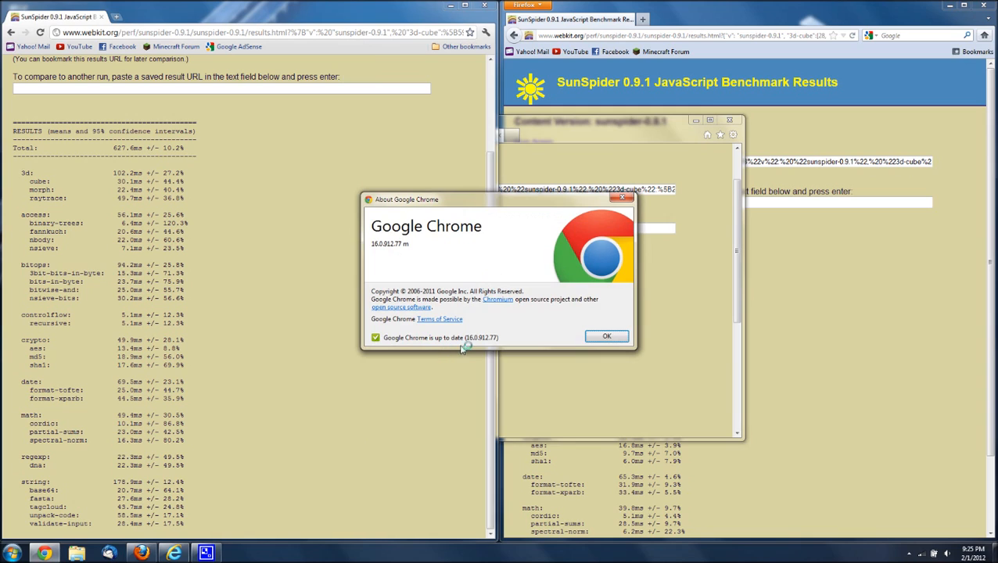
{"action": "mouse_move", "coordinate": [489, 212]}
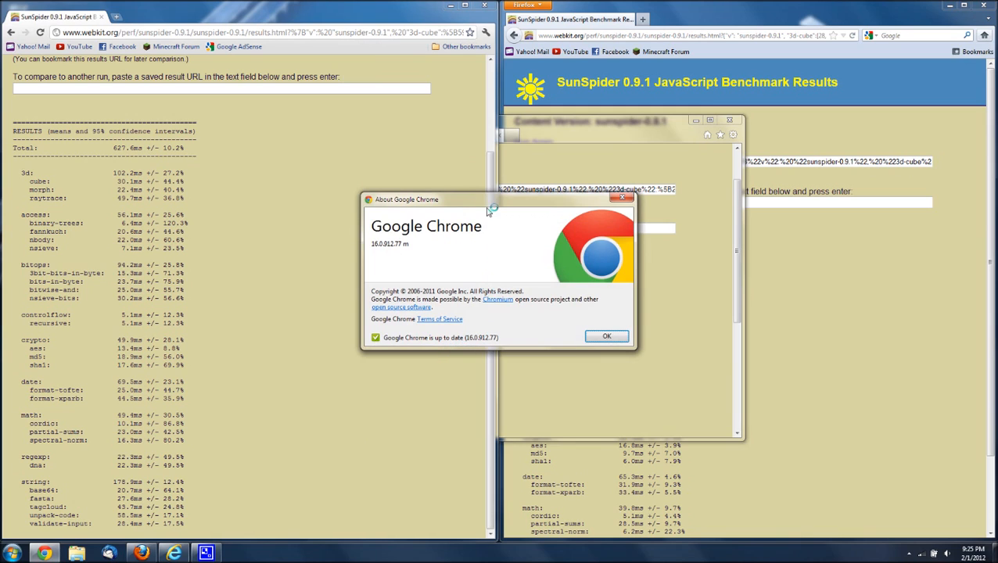
{"action": "left_click", "coordinate": [607, 337]}
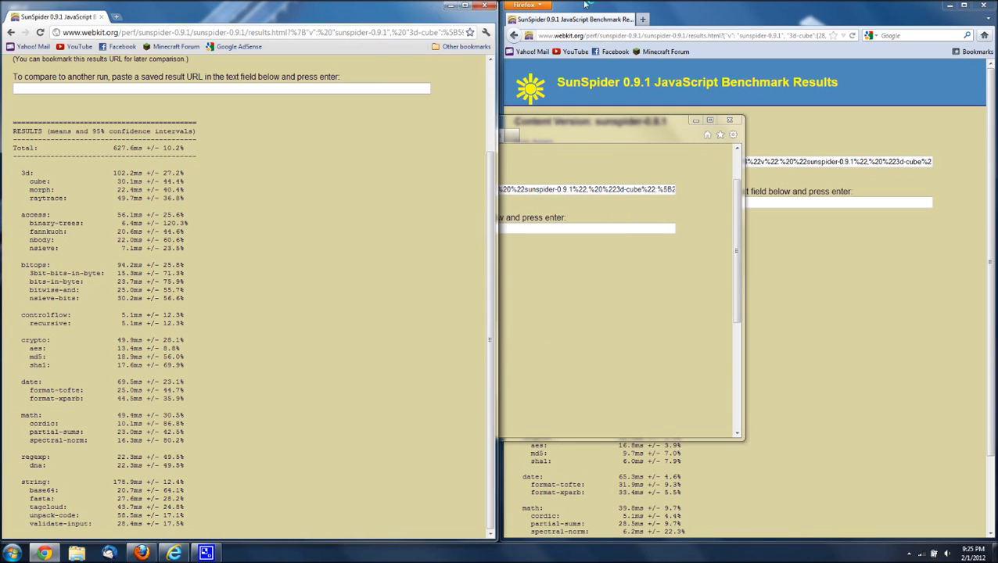